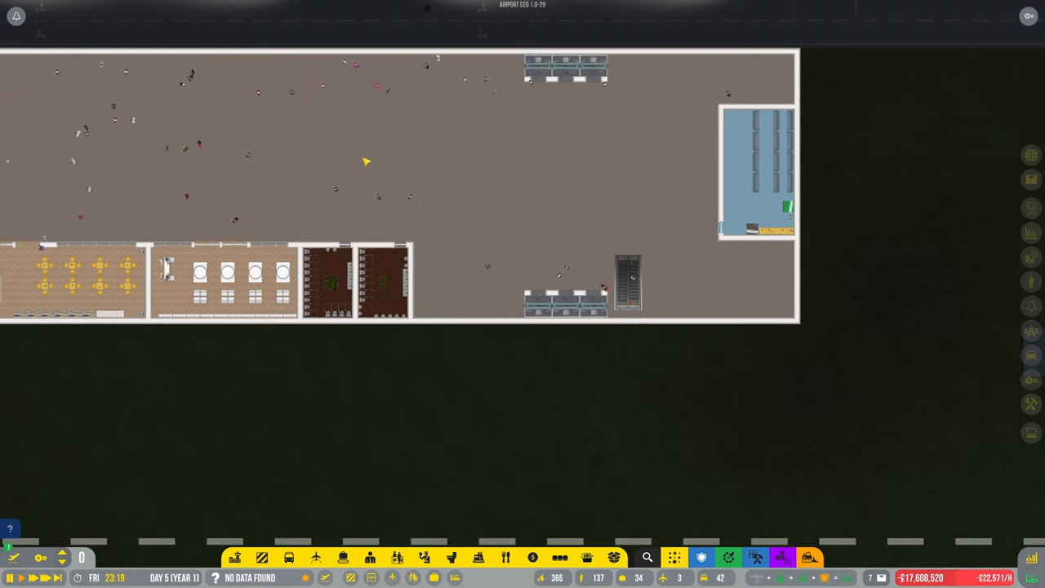
Step: Review the flight planner schedule, advancing to the next day's flights
{"action": "scroll", "scroll_direction": "down", "scroll_amount": 3}
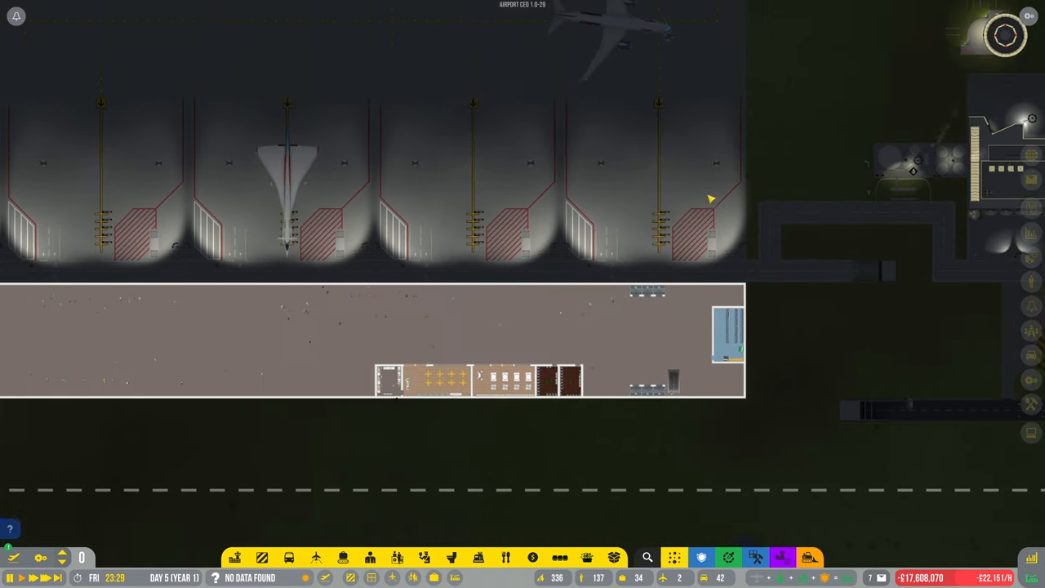
{"action": "left_click", "coordinate": [710, 199]}
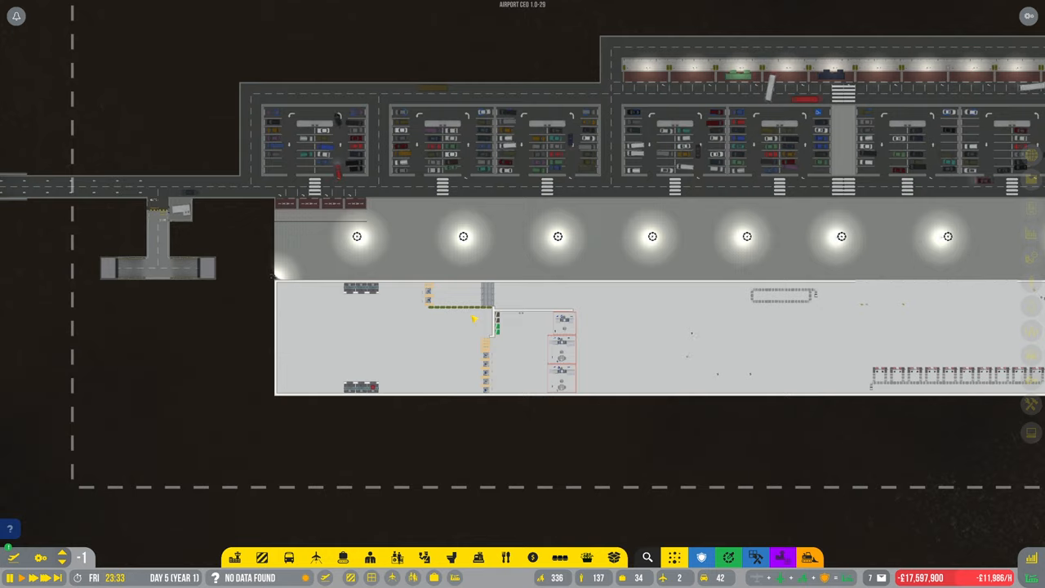
{"action": "scroll", "scroll_direction": "down", "scroll_amount": 3}
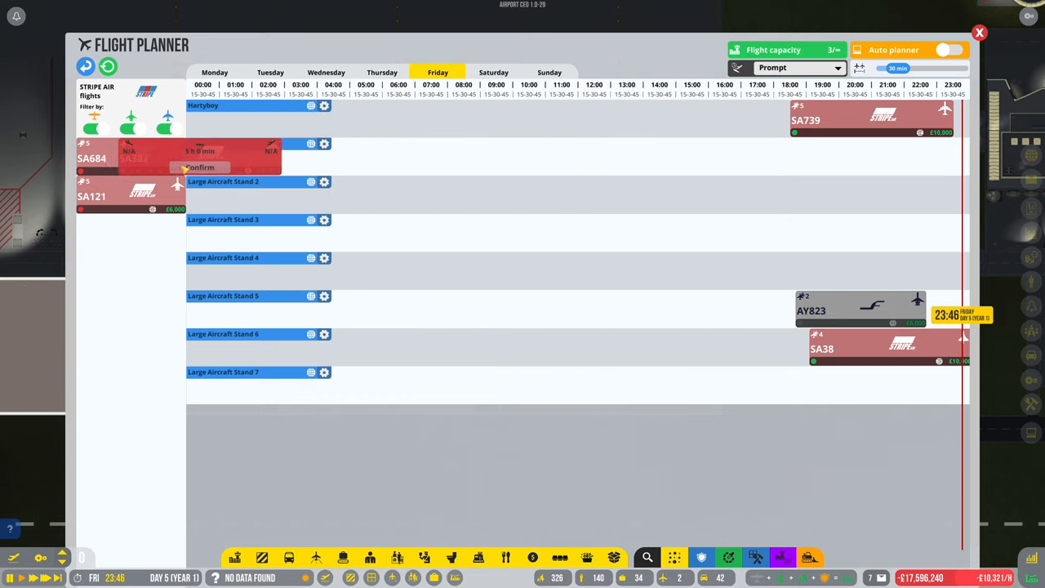
{"action": "left_click", "coordinate": [493, 72]}
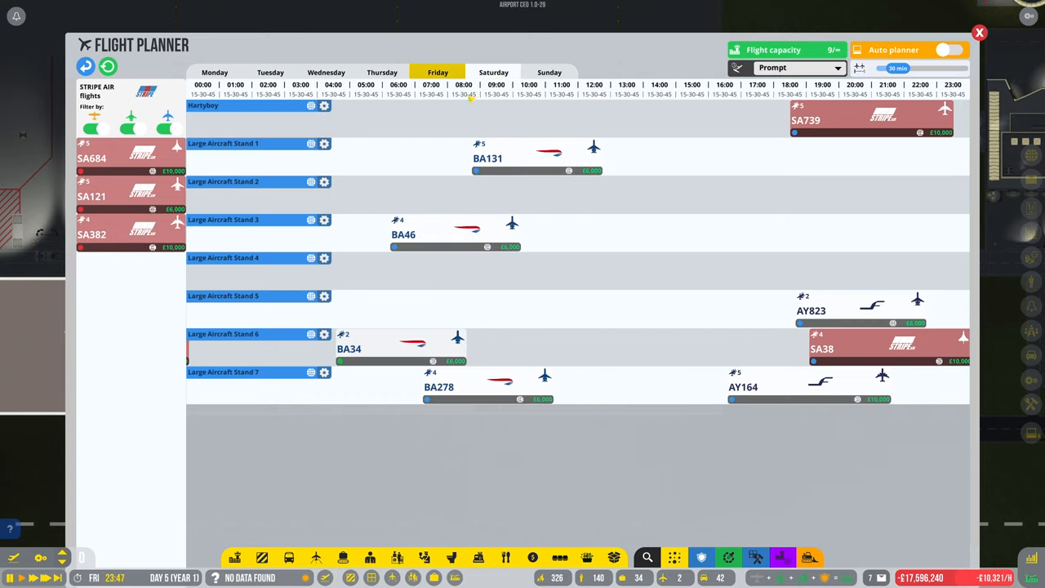
{"action": "mouse_move", "coordinate": [893, 49]}
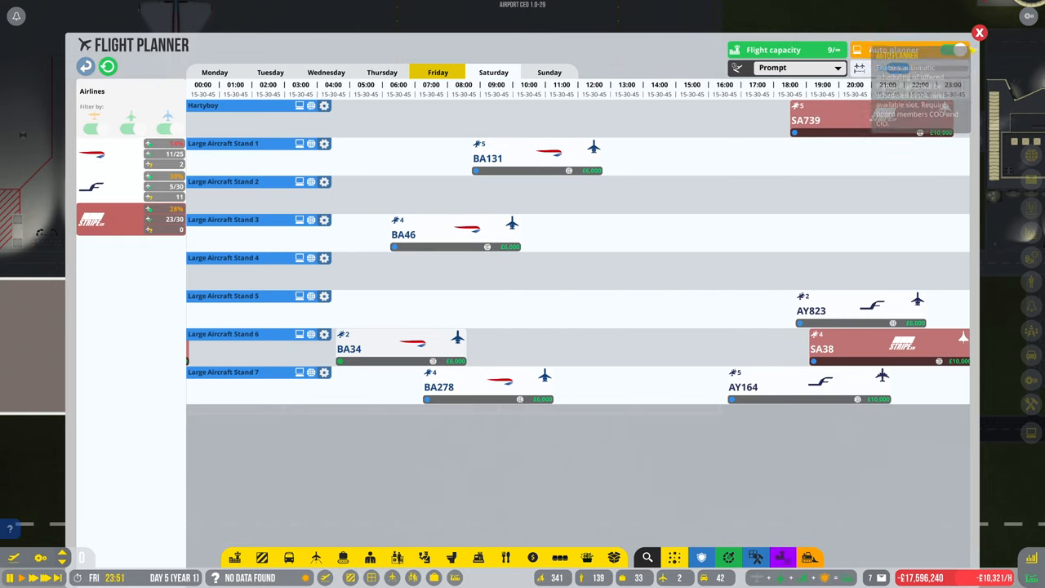
Step: Close the planner and mark the restaurant room with the Templates tool to copy it
{"action": "left_click", "coordinate": [980, 33]}
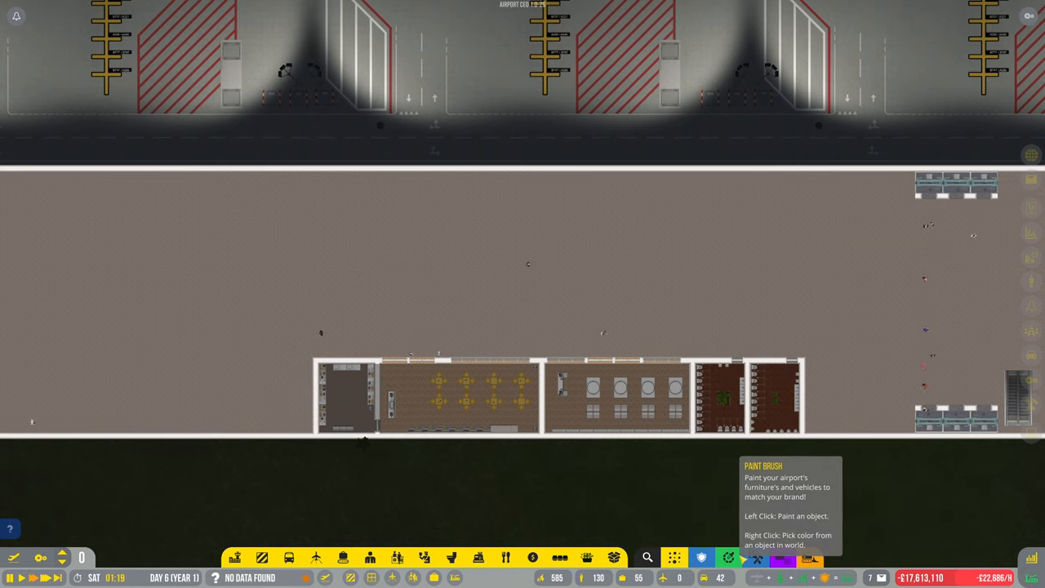
{"action": "left_click", "coordinate": [754, 558]}
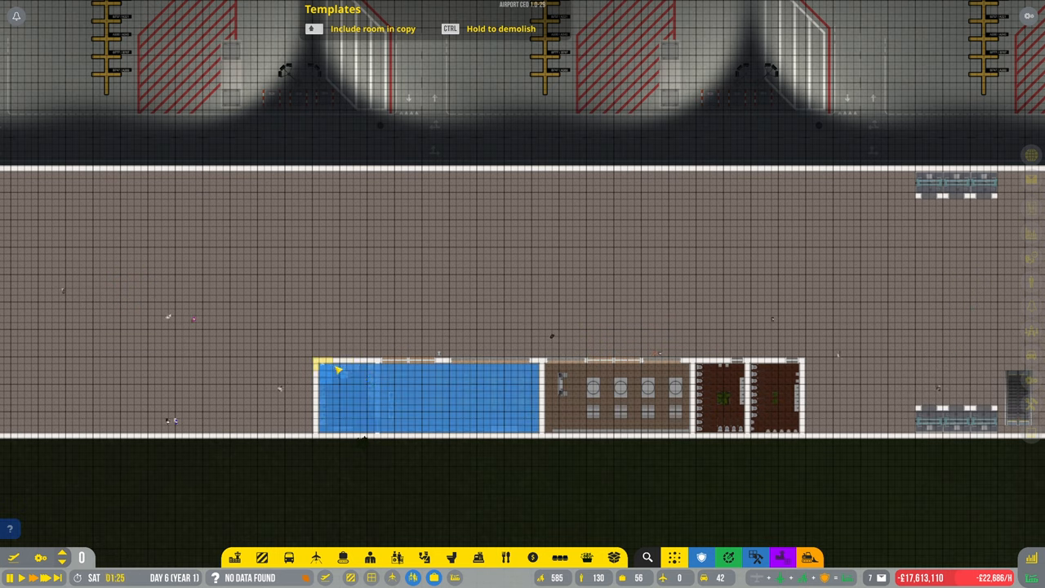
{"action": "left_click_drag", "start_coordinate": [334, 372], "coordinate": [808, 440]}
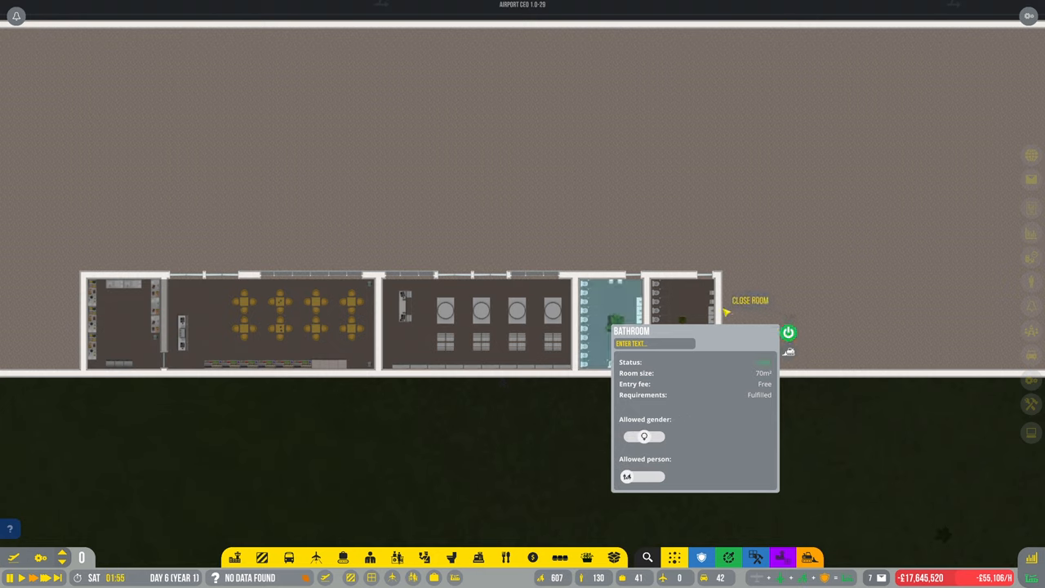
{"action": "left_click", "coordinate": [748, 307]}
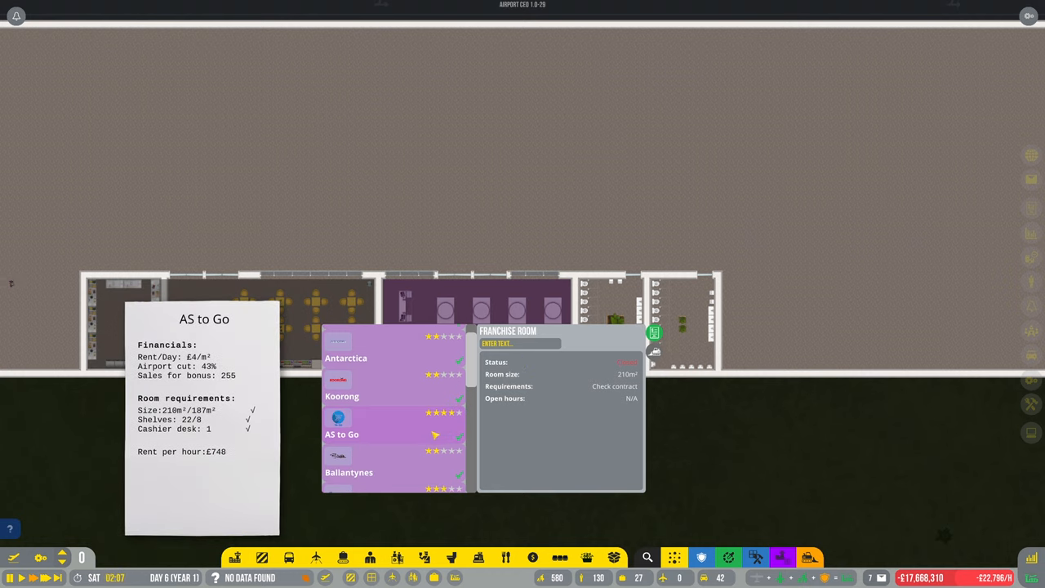
{"action": "left_click", "coordinate": [614, 385]}
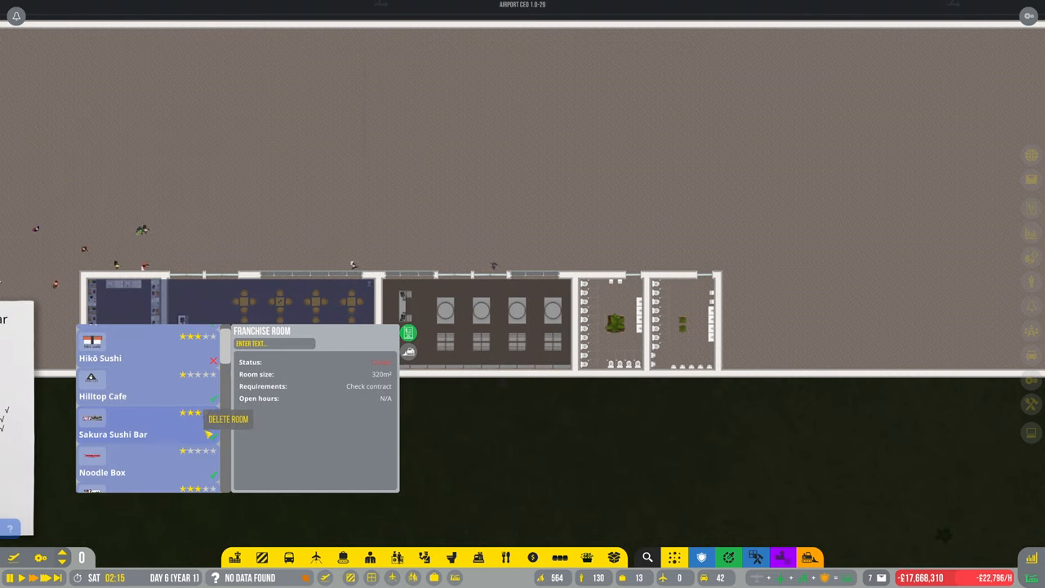
{"action": "scroll", "scroll_direction": "down", "scroll_amount": 3}
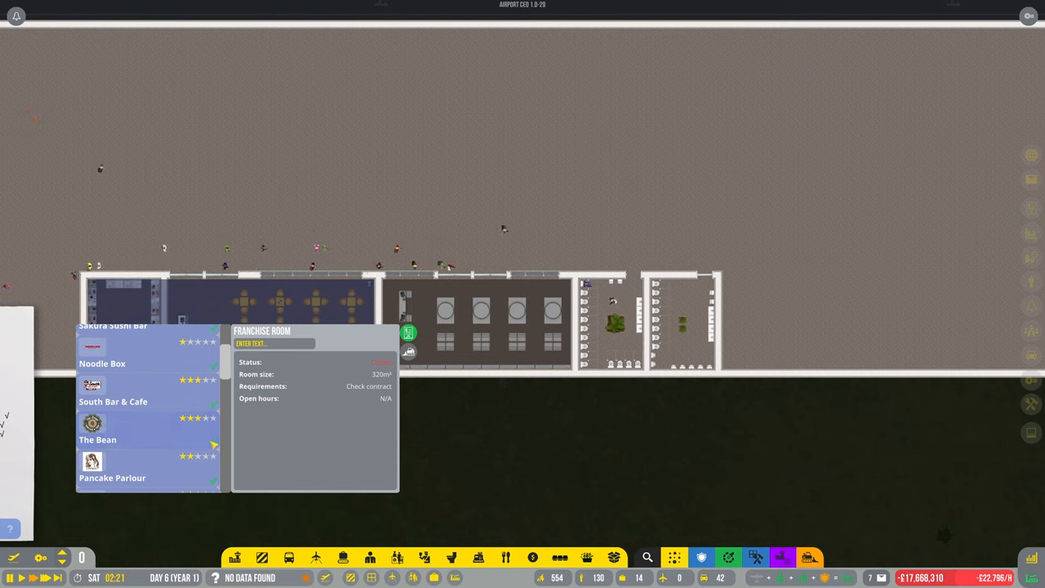
{"action": "scroll", "scroll_direction": "down", "scroll_amount": 3}
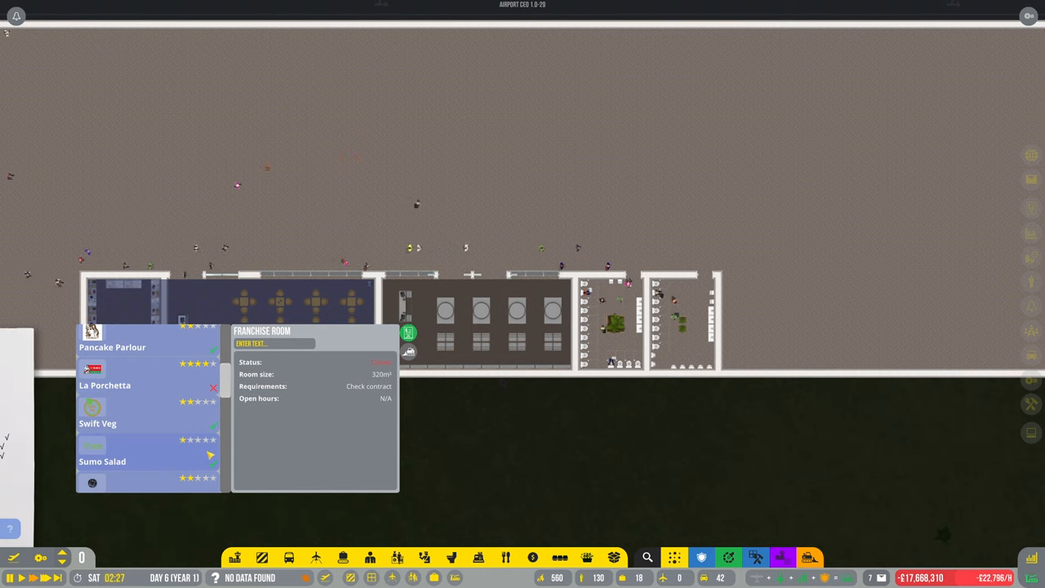
{"action": "scroll", "scroll_direction": "down", "scroll_amount": 3}
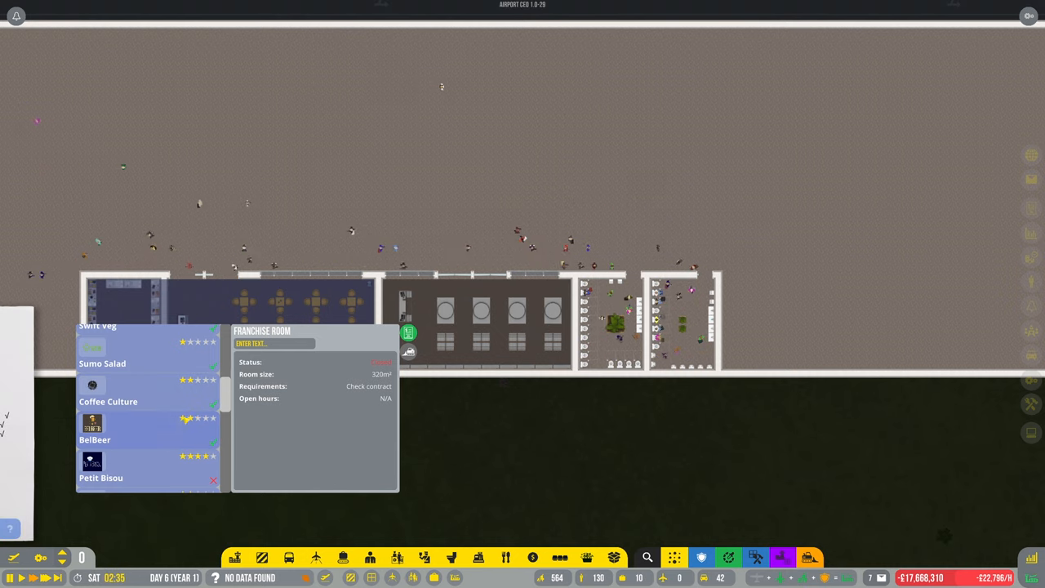
{"action": "scroll", "scroll_direction": "down", "scroll_amount": 3}
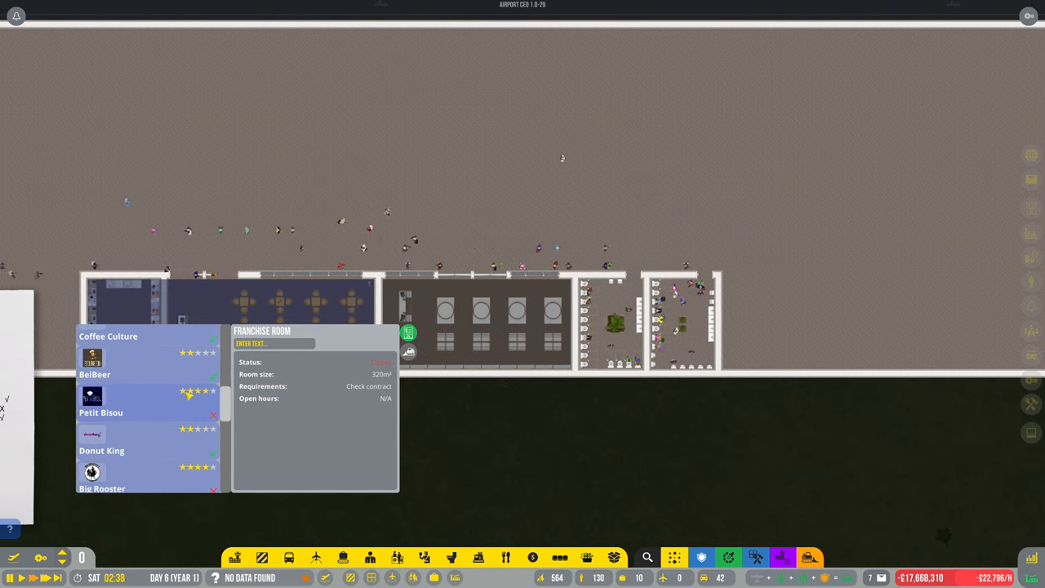
{"action": "left_click", "coordinate": [369, 385]}
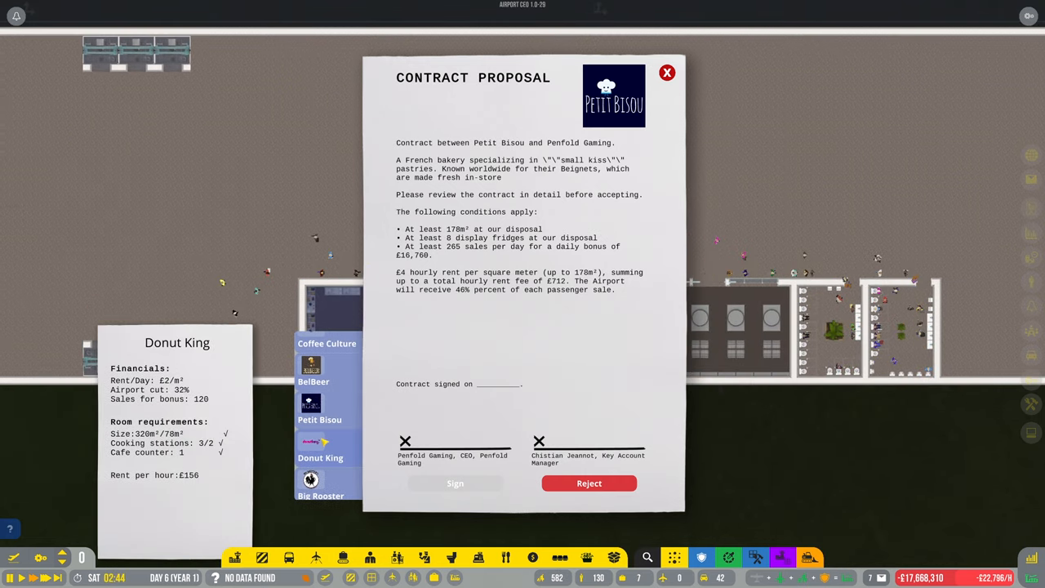
{"action": "left_click", "coordinate": [320, 408]}
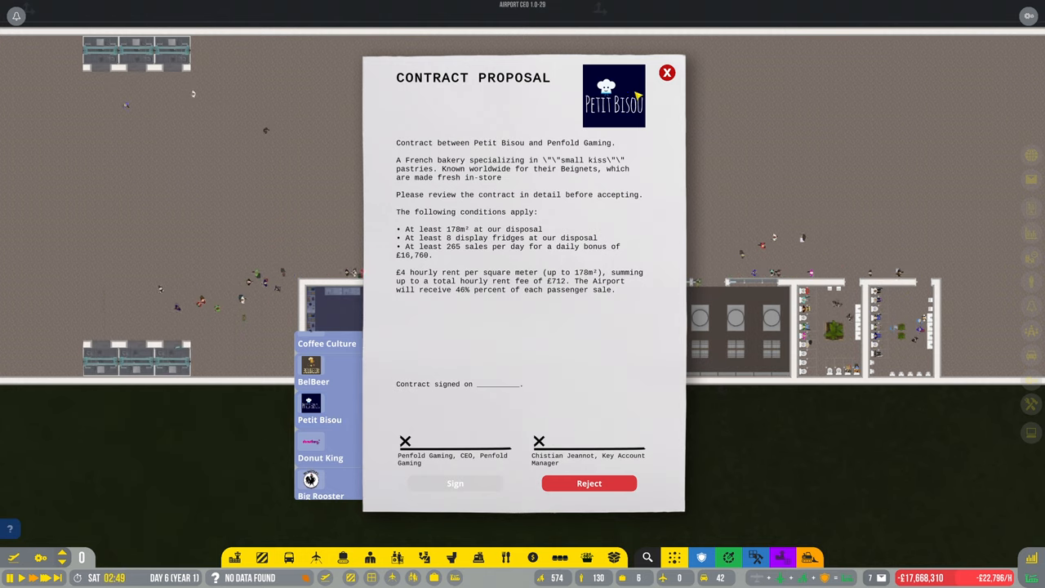
{"action": "left_click", "coordinate": [666, 71]}
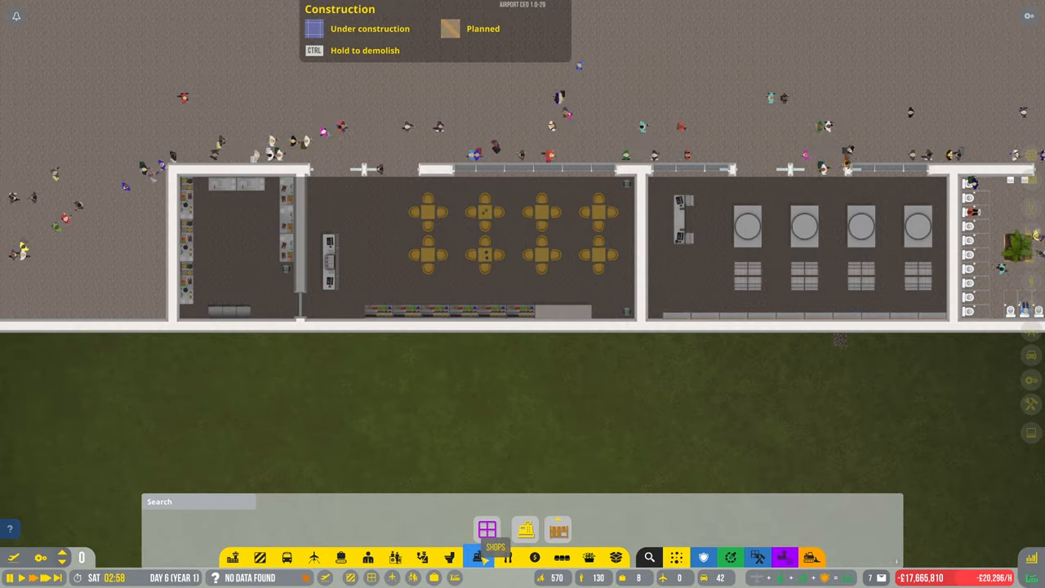
Step: Choose the display fridge fixture from the Shops build category
{"action": "left_click", "coordinate": [487, 529]}
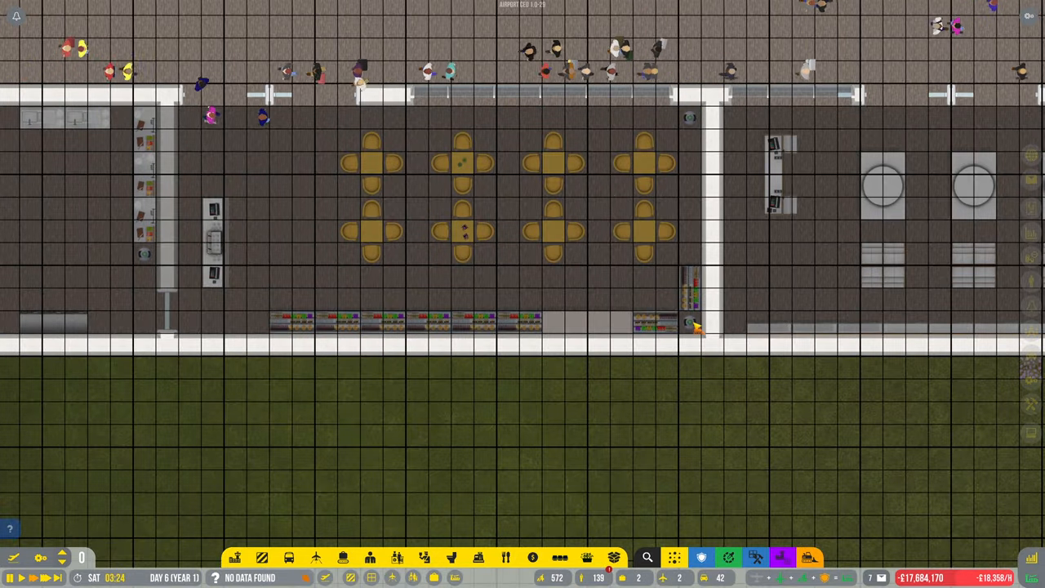
{"action": "mouse_move", "coordinate": [574, 383]}
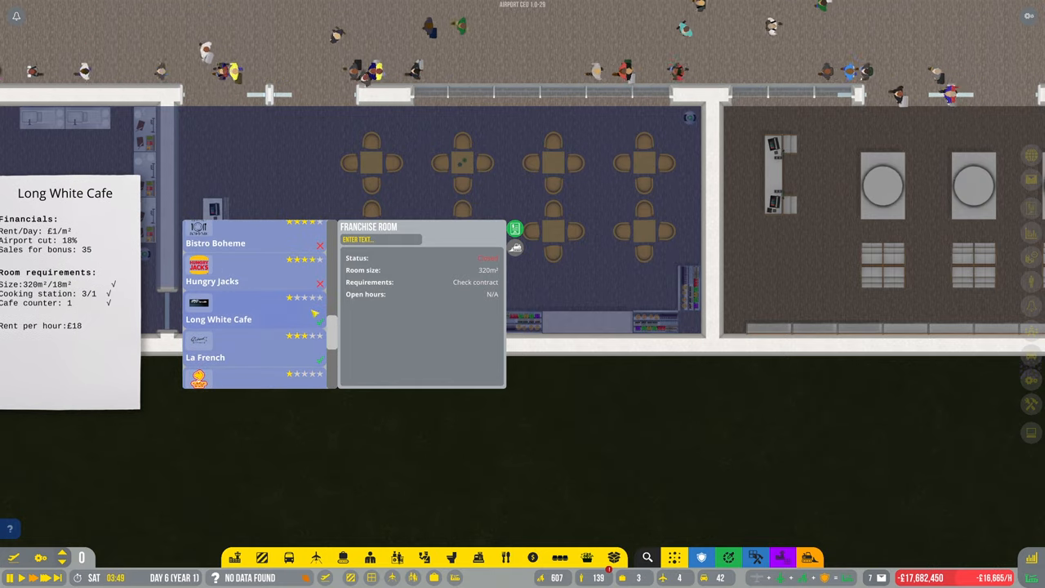
Step: Scroll the franchise list to Petit Bisou and sign its contract
{"action": "scroll", "scroll_direction": "down", "scroll_amount": 3}
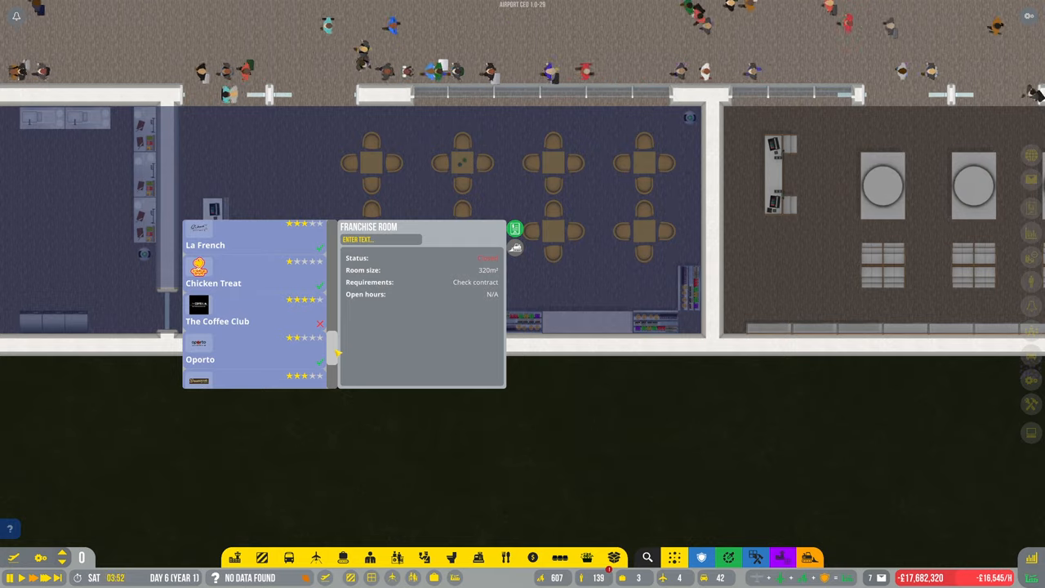
{"action": "scroll", "scroll_direction": "down", "scroll_amount": 3}
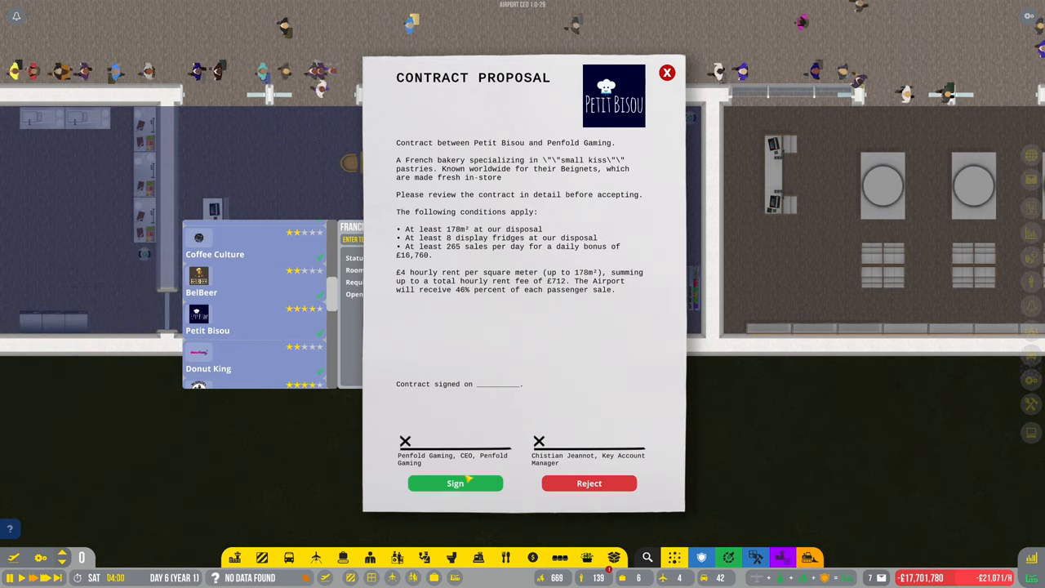
{"action": "left_click", "coordinate": [454, 483]}
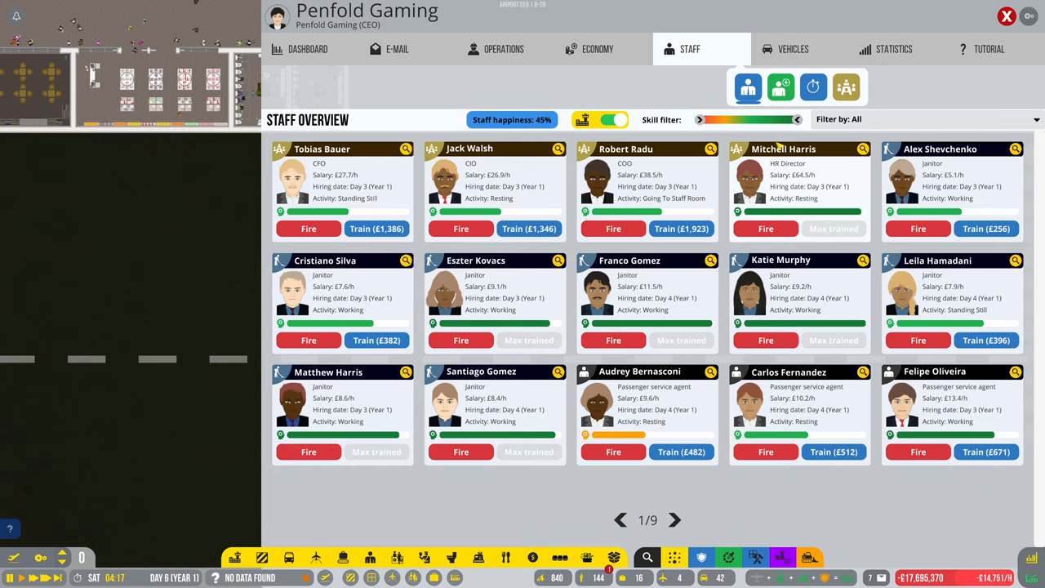
Step: Switch to the Applicants view and hire three ramp agent applicants
{"action": "left_click", "coordinate": [780, 89]}
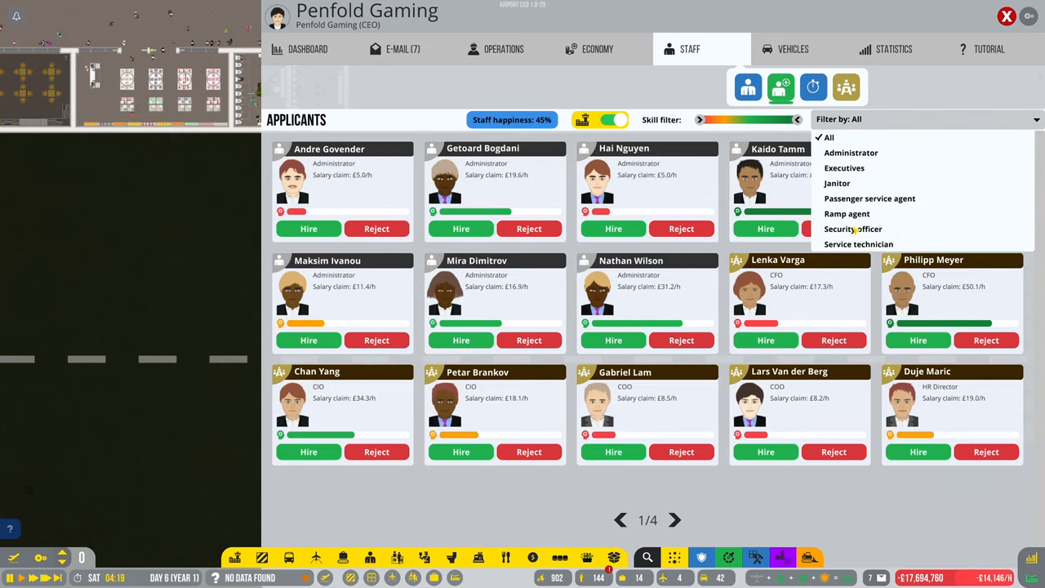
{"action": "left_click", "coordinate": [845, 212]}
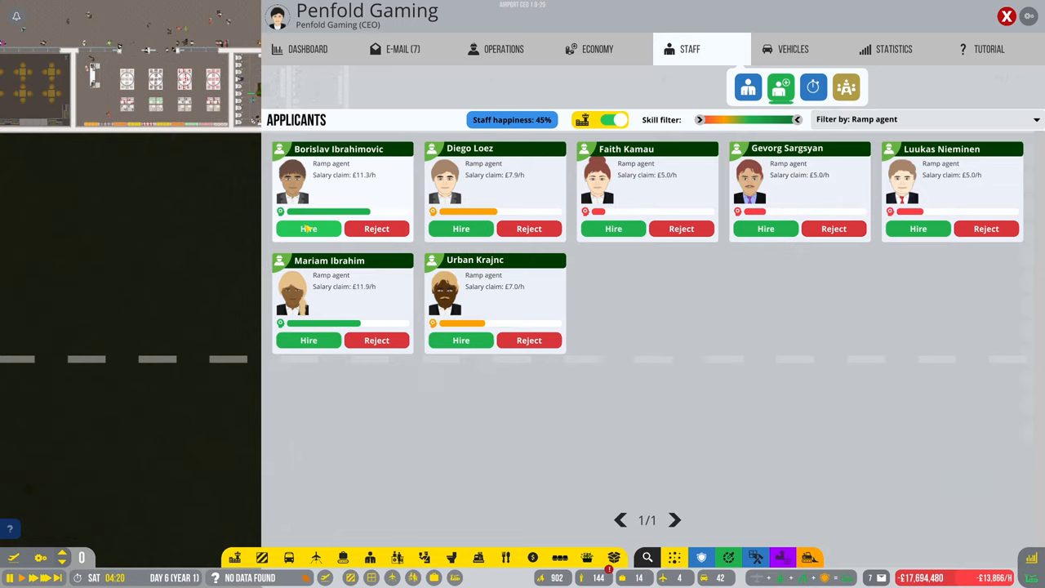
{"action": "left_click", "coordinate": [308, 229]}
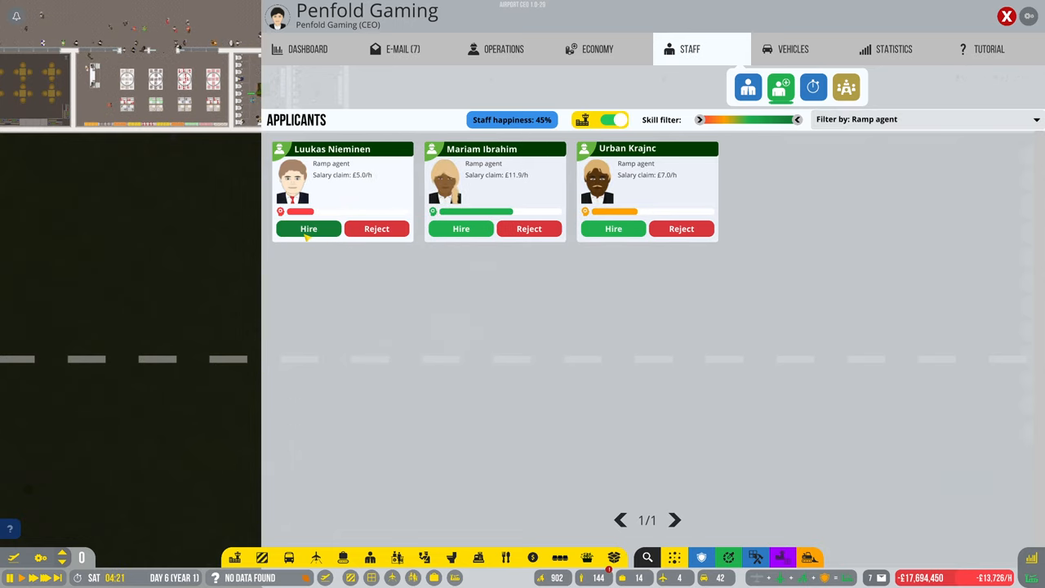
{"action": "left_click", "coordinate": [1006, 16]}
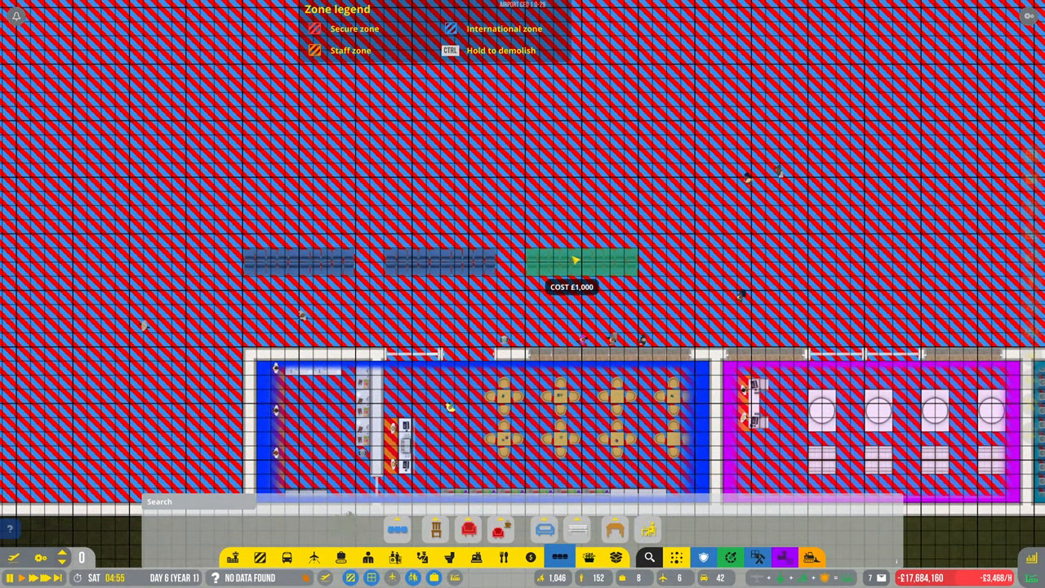
Step: Scroll the build bar and bring up the floor construction options
{"action": "scroll", "scroll_direction": "right", "scroll_amount": 3}
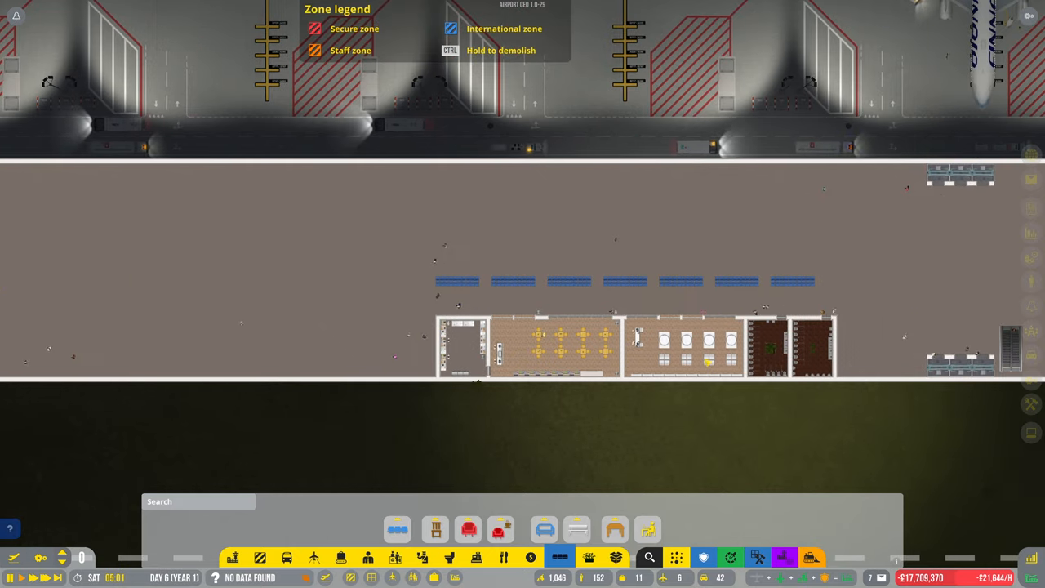
{"action": "left_click", "coordinate": [545, 529]}
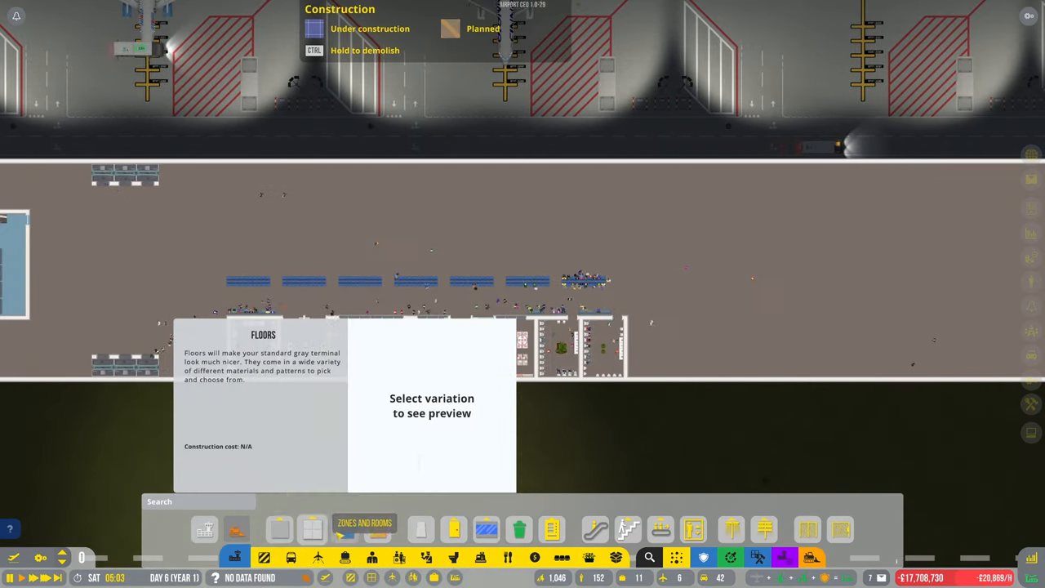
Step: Pick a tiled floor variation and lay it inside the two bathrooms
{"action": "left_click", "coordinate": [344, 528]}
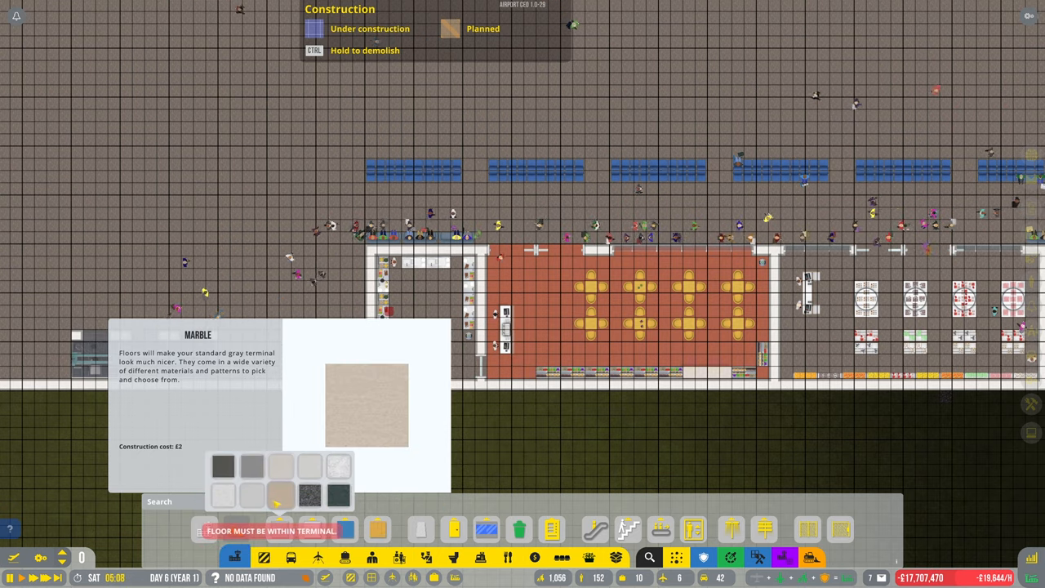
{"action": "left_click", "coordinate": [309, 467]}
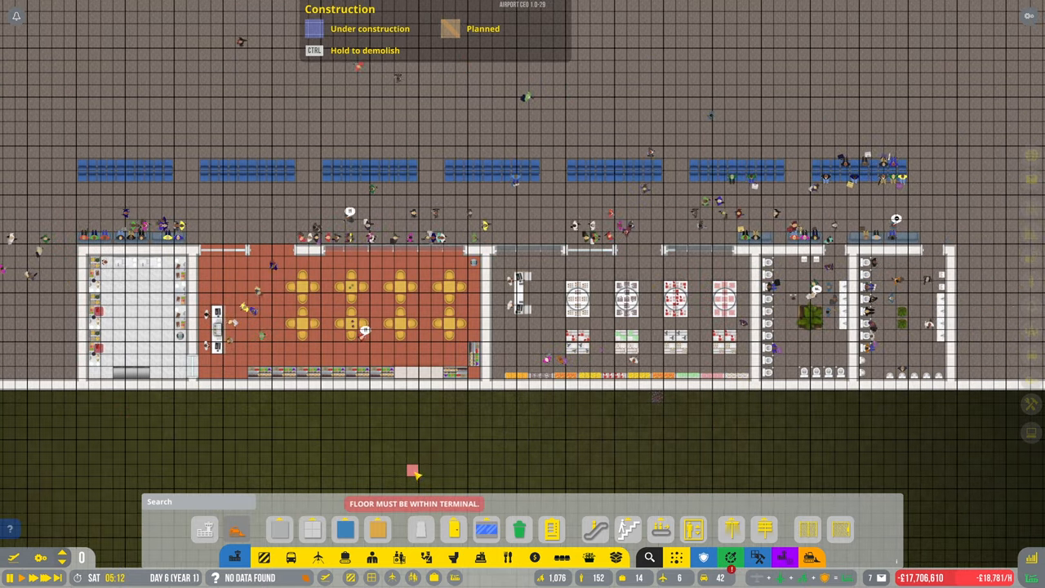
{"action": "left_click", "coordinate": [344, 529]}
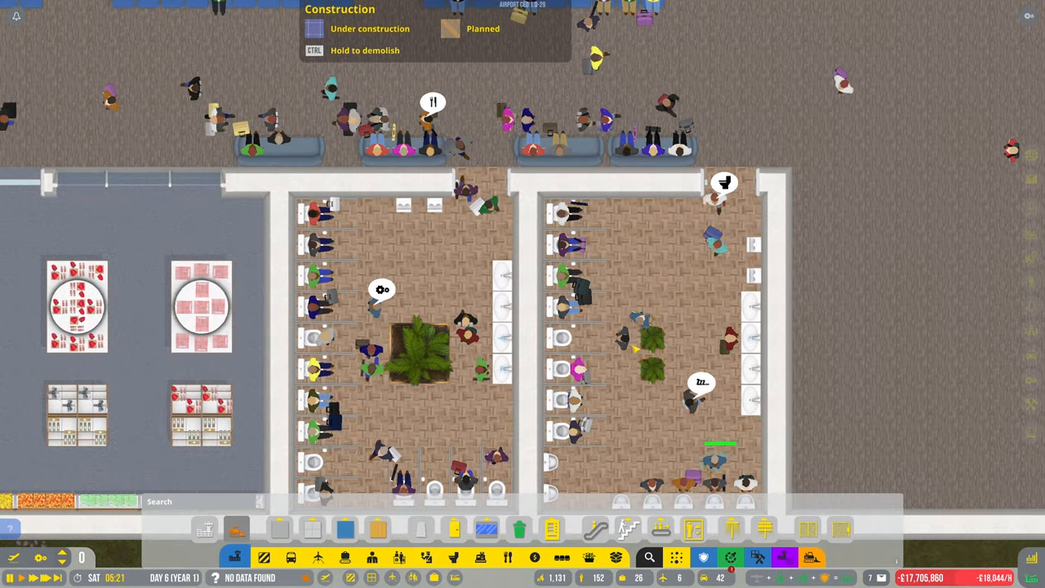
{"action": "scroll", "scroll_direction": "down", "scroll_amount": 3}
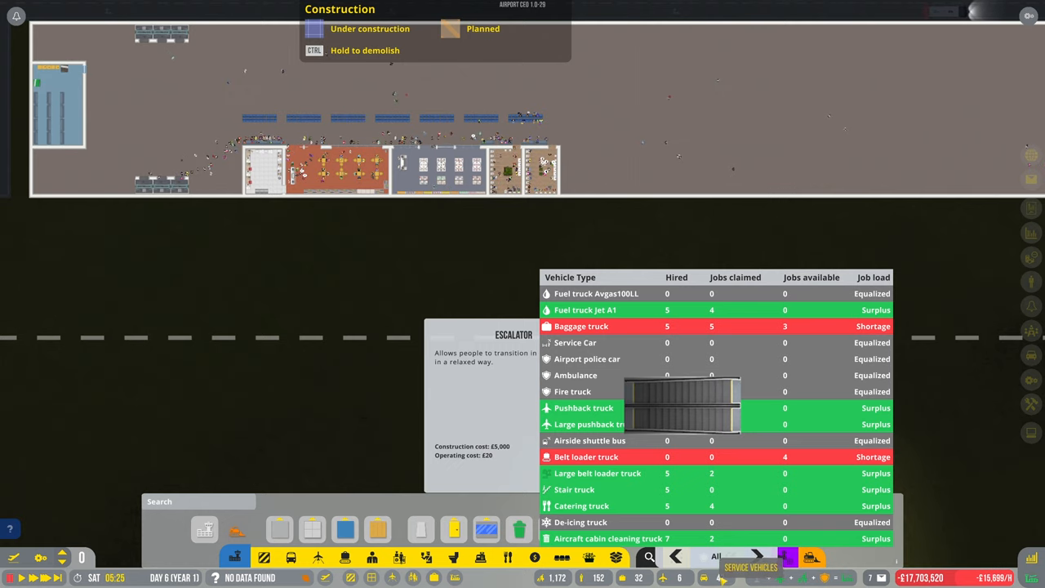
{"action": "mouse_move", "coordinate": [692, 428]}
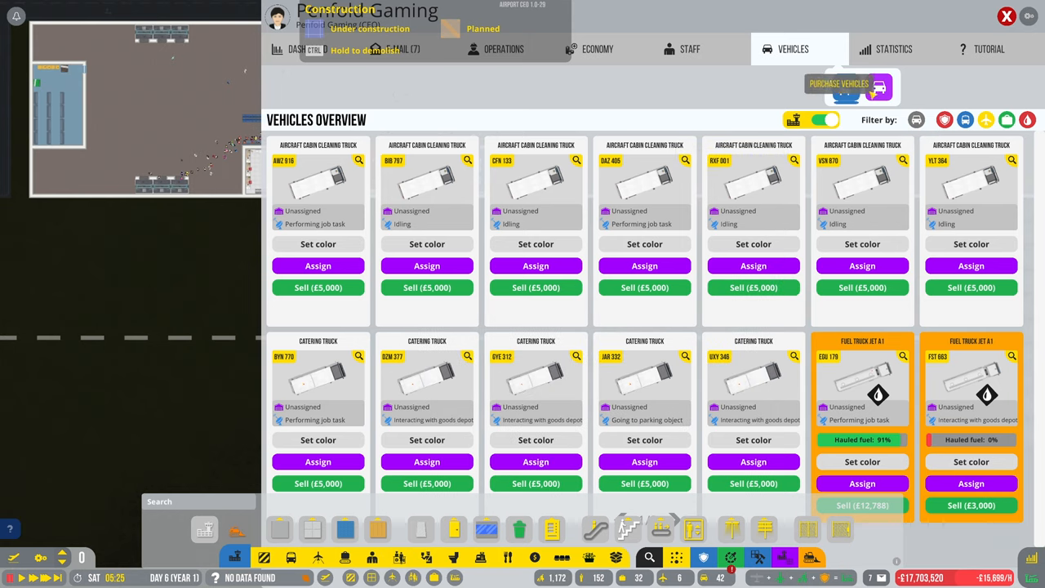
Step: In Procurement, order five Small Hauler Belt Loader Trucks and raise the baggage truck quantity
{"action": "left_click", "coordinate": [846, 88]}
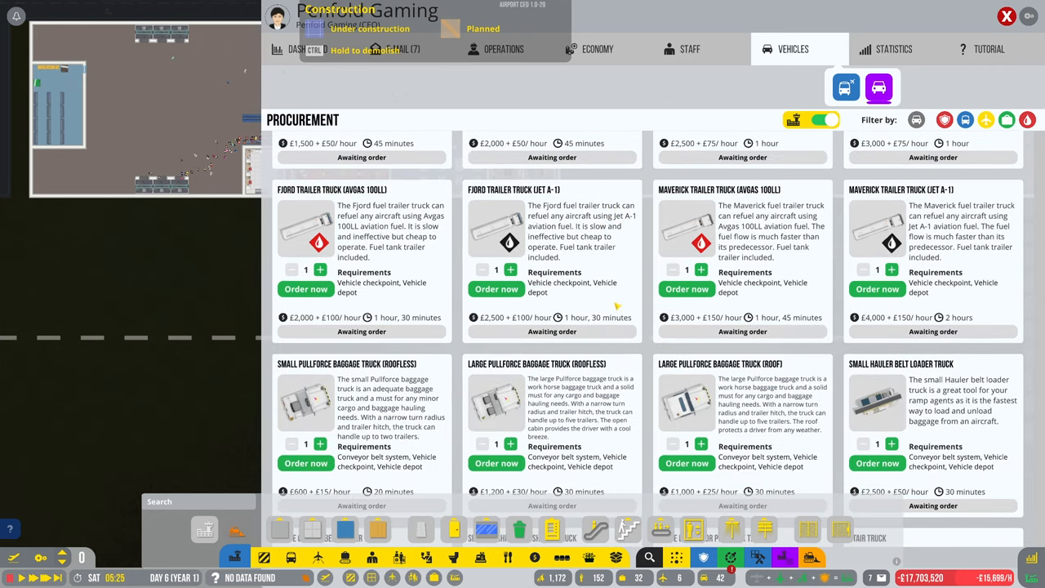
{"action": "scroll", "scroll_direction": "down", "scroll_amount": 3}
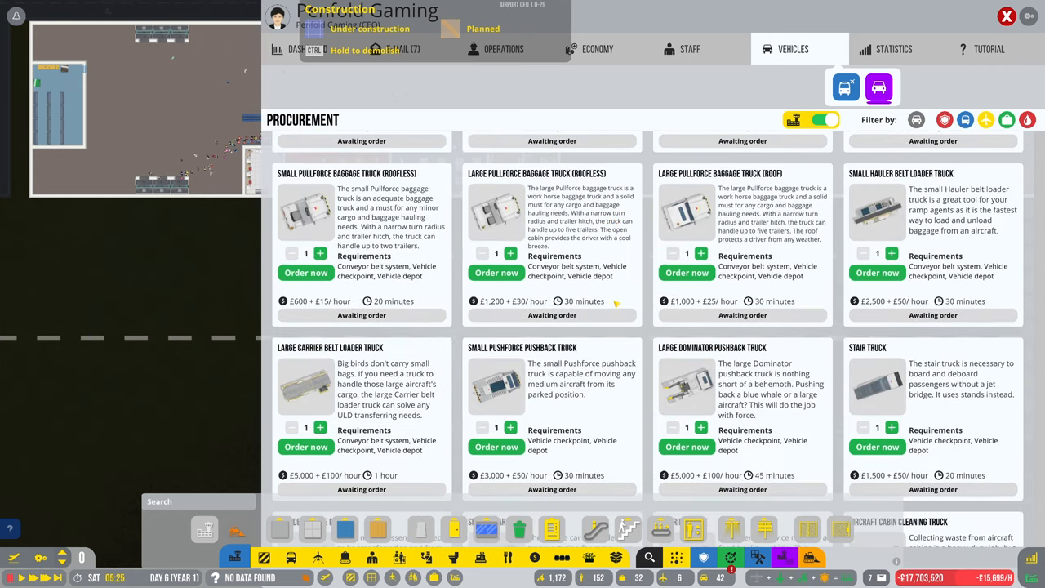
{"action": "scroll", "scroll_direction": "down", "scroll_amount": 3}
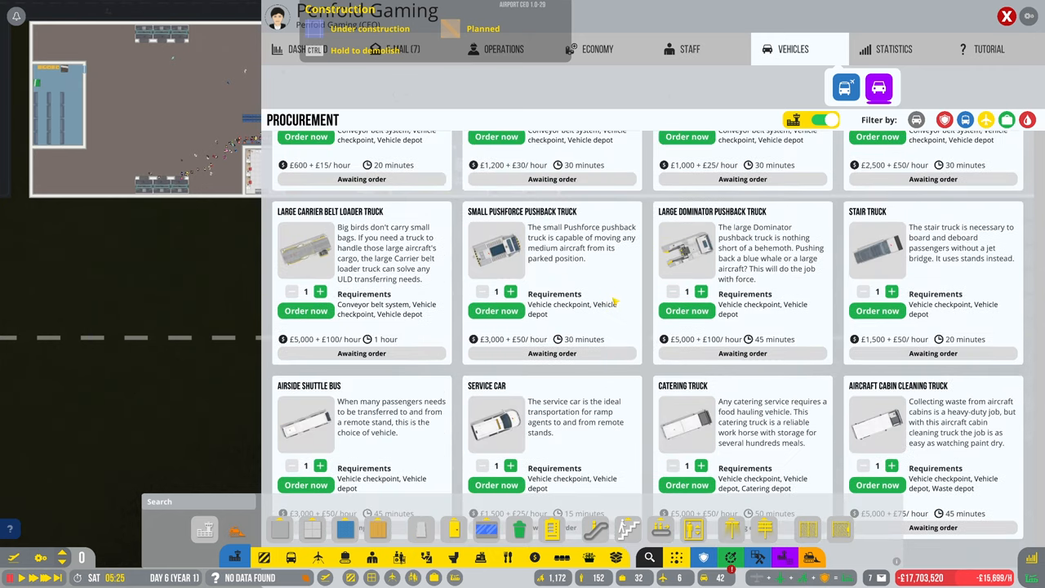
{"action": "scroll", "scroll_direction": "down", "scroll_amount": 3}
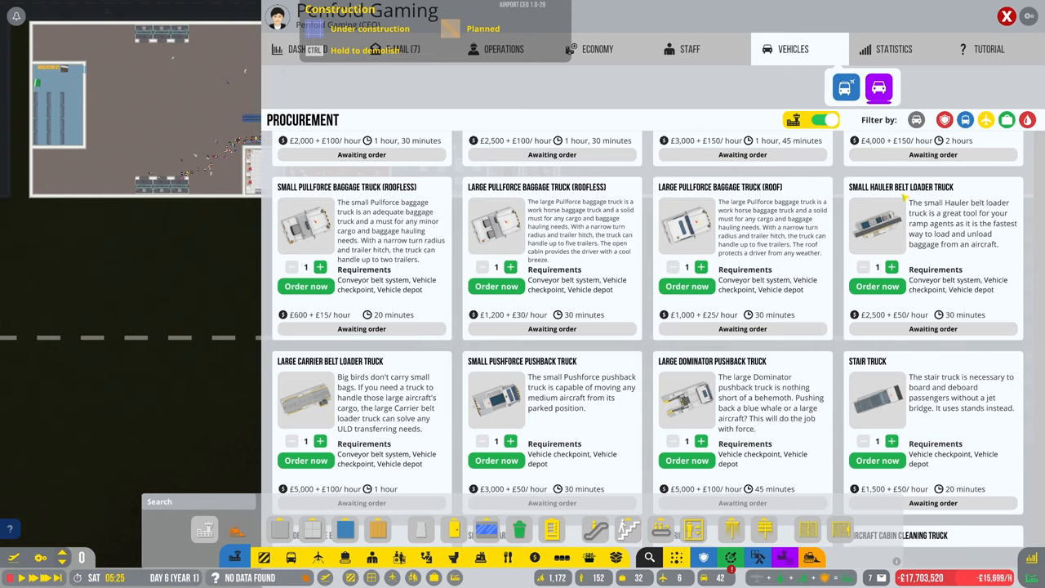
{"action": "left_click", "coordinate": [891, 268]}
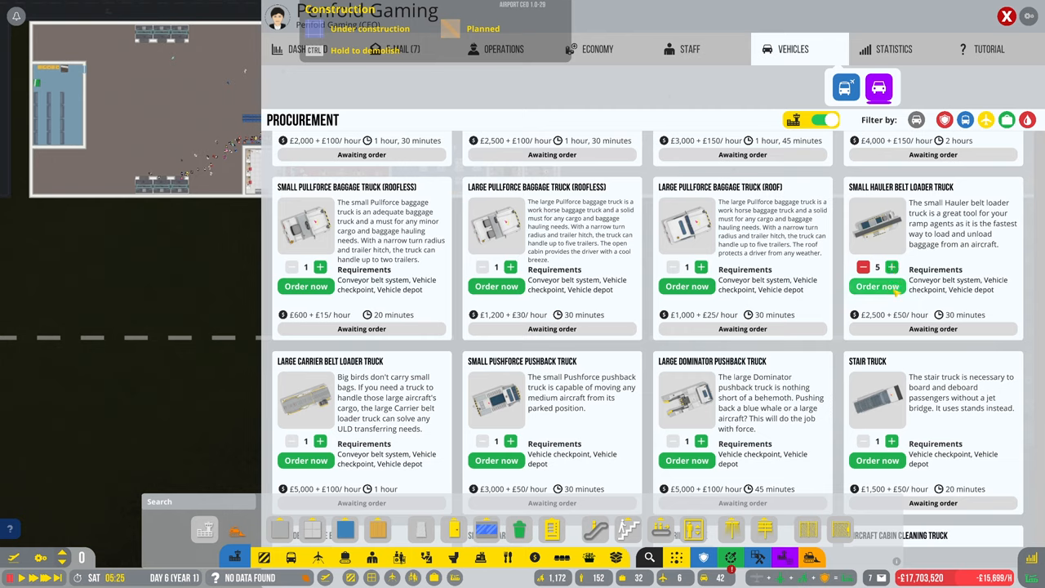
{"action": "left_click", "coordinate": [877, 286]}
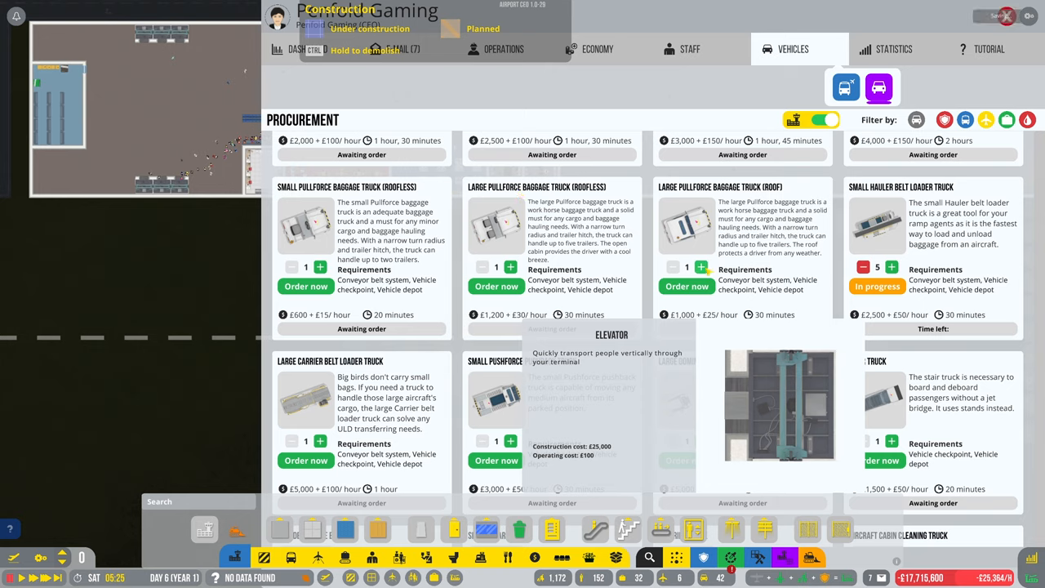
{"action": "left_click", "coordinate": [702, 268]}
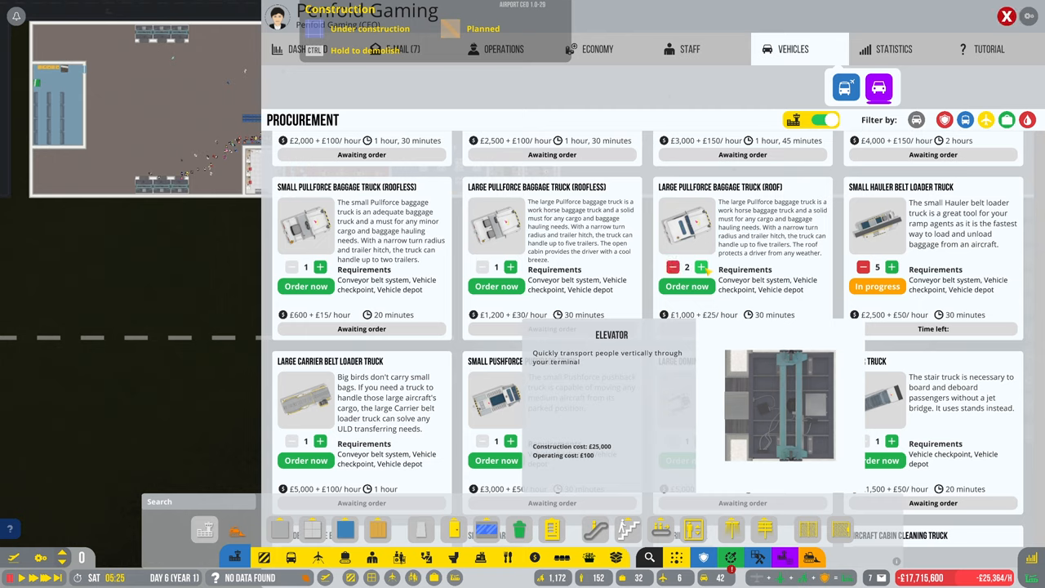
{"action": "left_click", "coordinate": [700, 268]}
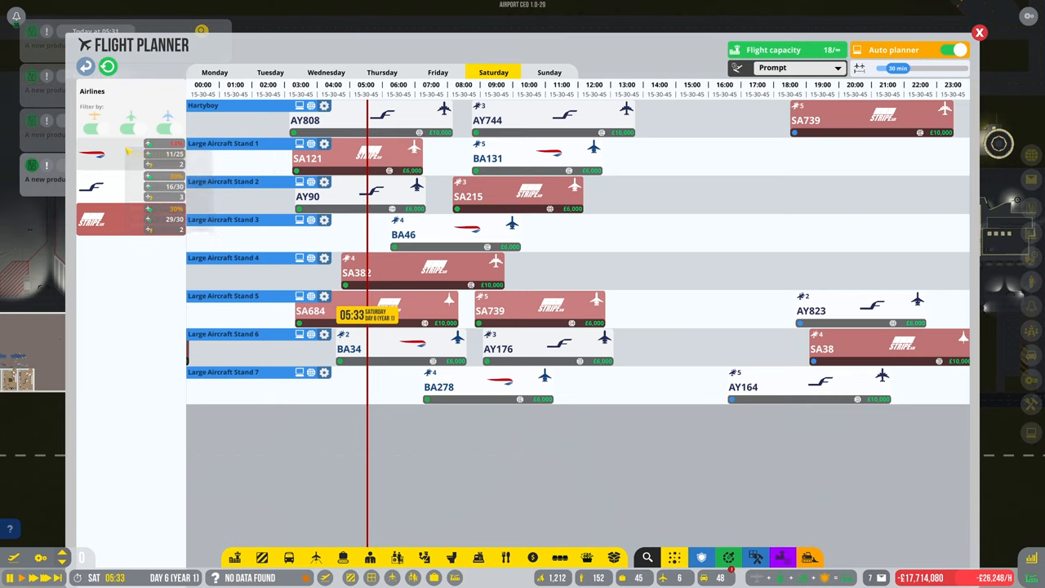
{"action": "mouse_move", "coordinate": [130, 155]}
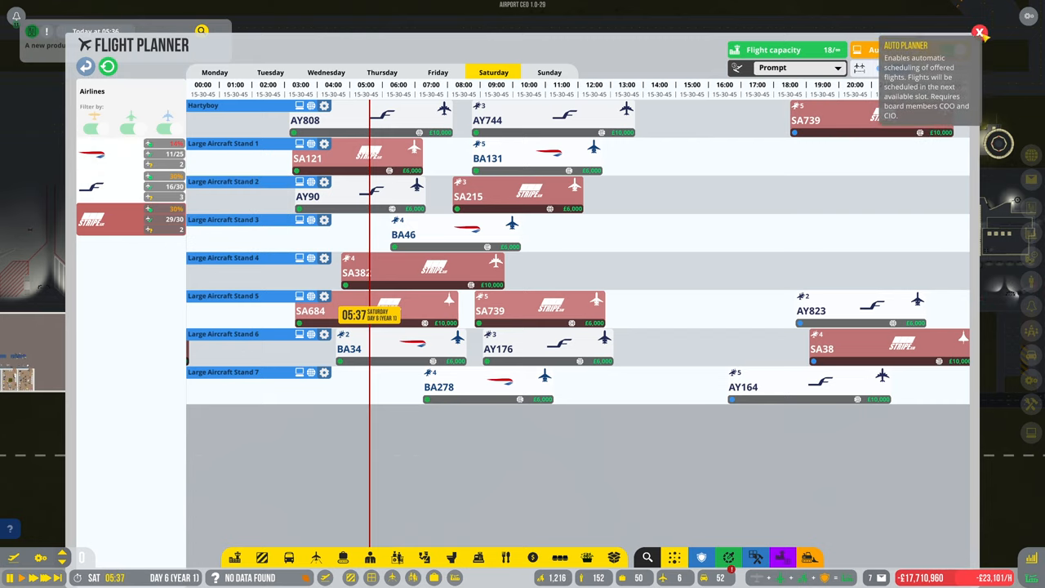
Step: Close the flight planner to return to the airport view
{"action": "left_click", "coordinate": [979, 32]}
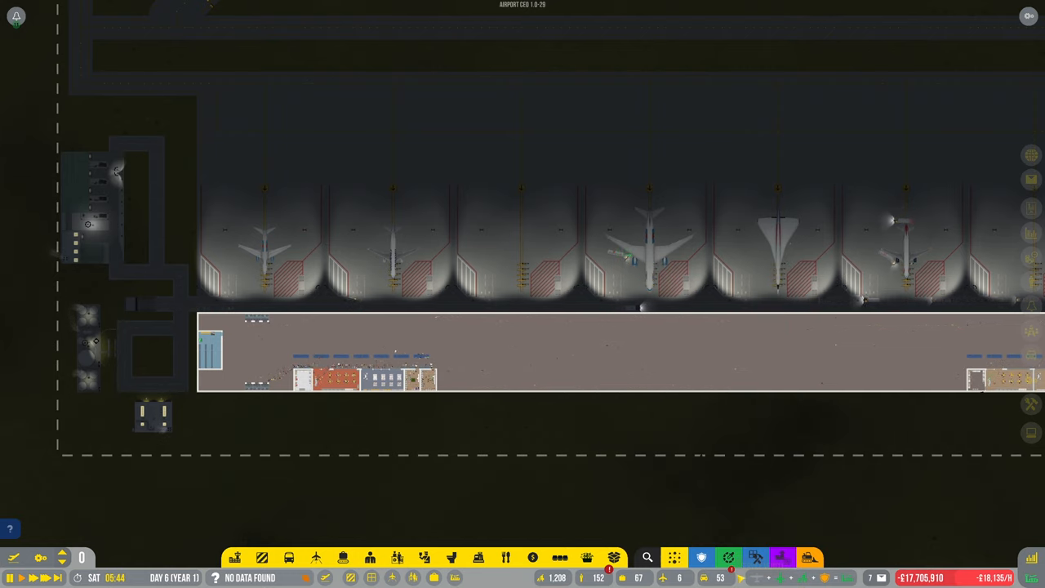
Step: Inspect the basic vehicle depot on the terminal
{"action": "left_click", "coordinate": [810, 559]}
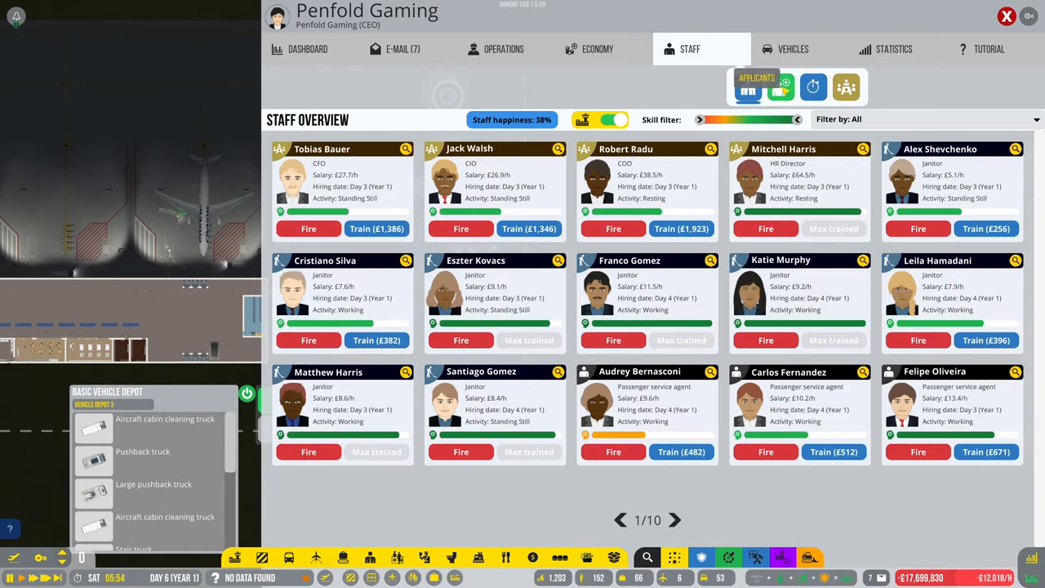
Step: Browse the vehicle procurement list, then close the management panel
{"action": "left_click", "coordinate": [794, 49]}
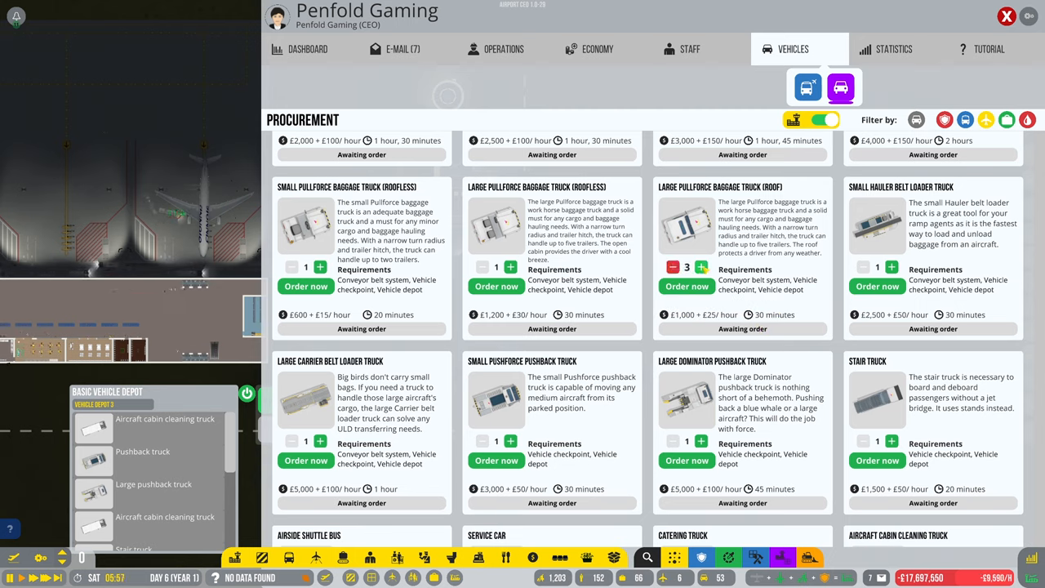
{"action": "left_click", "coordinate": [701, 268]}
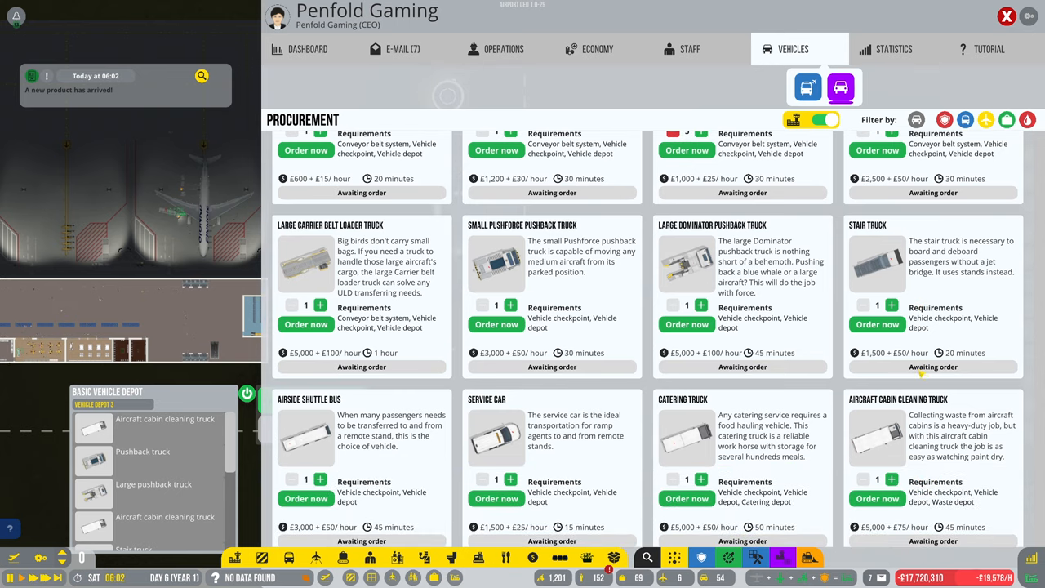
{"action": "scroll", "scroll_direction": "down", "scroll_amount": 3}
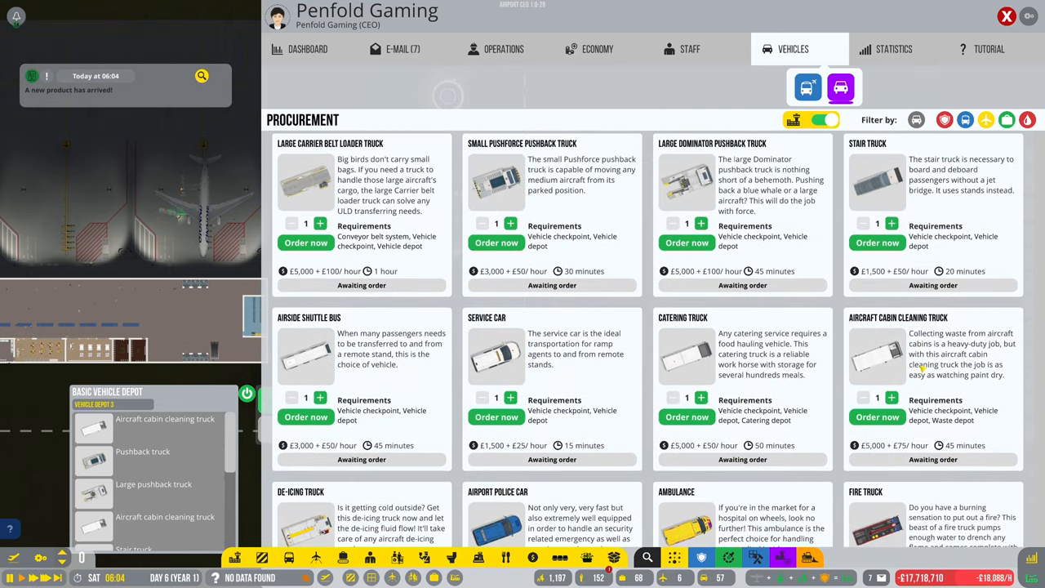
{"action": "scroll", "scroll_direction": "down", "scroll_amount": 3}
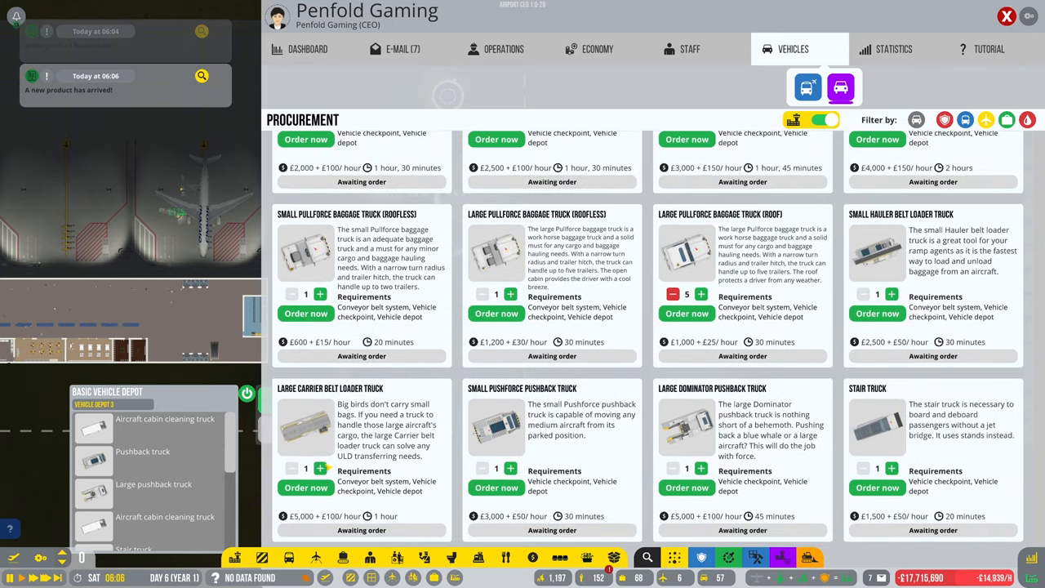
{"action": "left_click", "coordinate": [305, 487]}
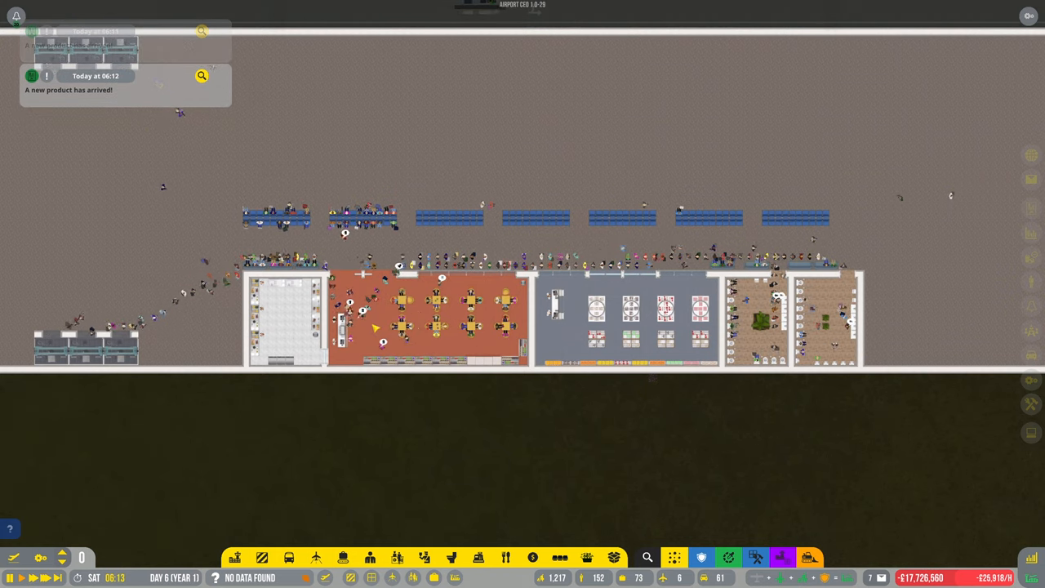
Step: Show the job applicant list filtered to the eight ramp agent candidates
{"action": "left_click", "coordinate": [441, 318]}
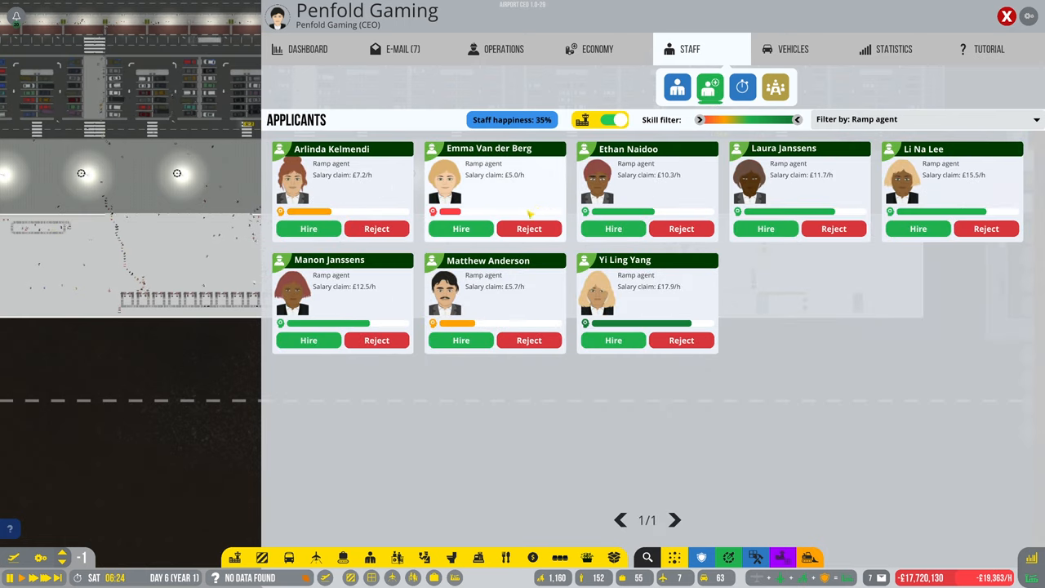
Step: Filter applicants by Passenger service agent and then Janitor, finding no janitor applications
{"action": "left_click", "coordinate": [922, 117]}
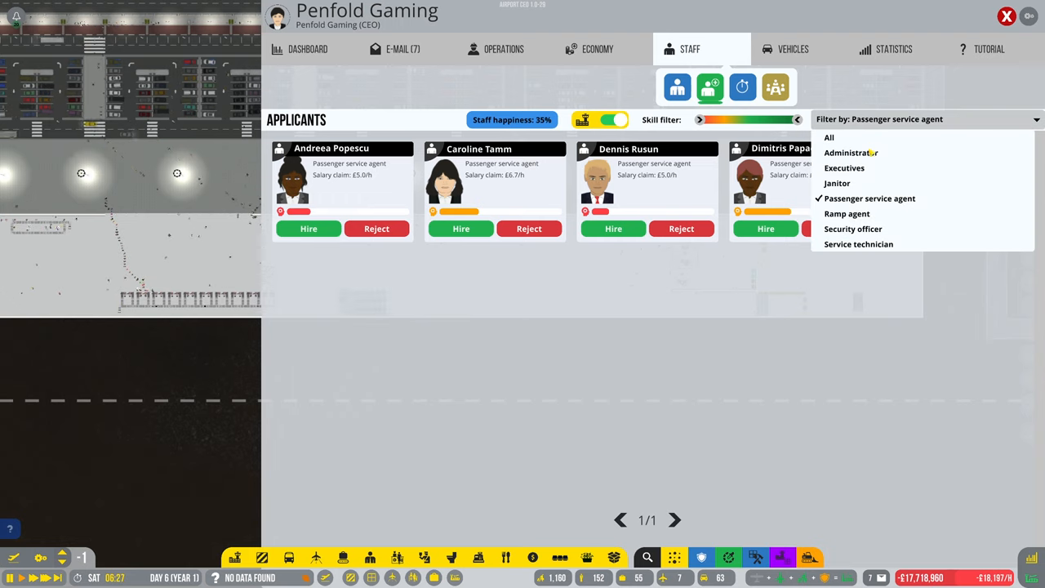
{"action": "left_click", "coordinate": [842, 167]}
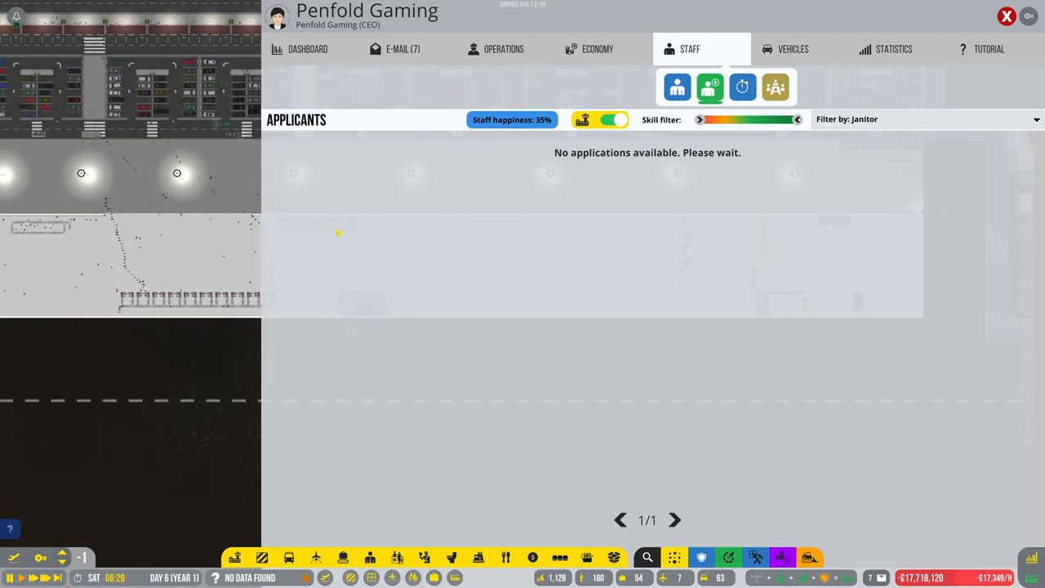
{"action": "left_click", "coordinate": [1005, 17]}
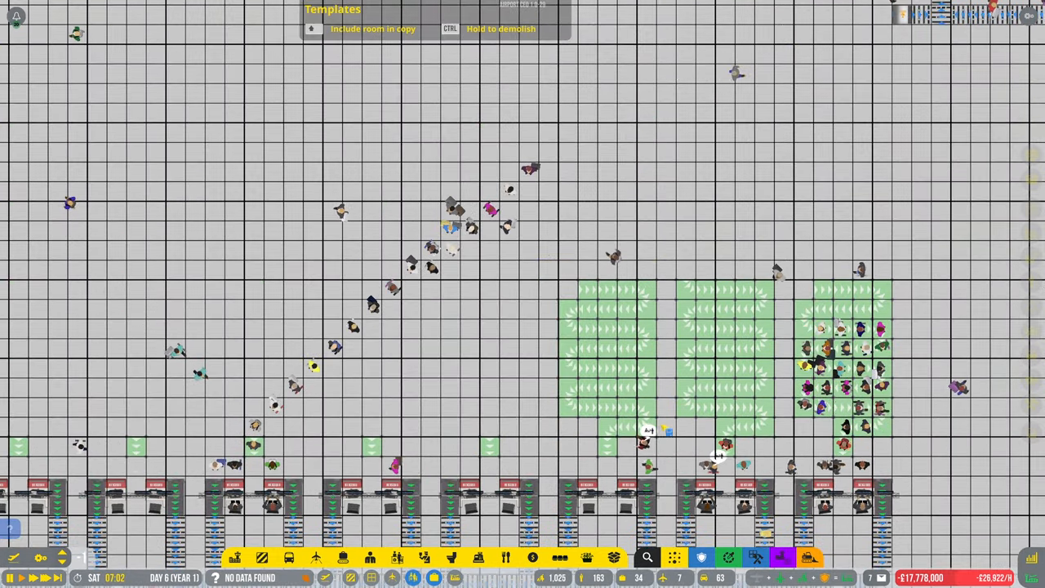
Step: Place the copied queue-line template above each remaining check-in desk at cost 69 each
{"action": "scroll", "scroll_direction": "down", "scroll_amount": 3}
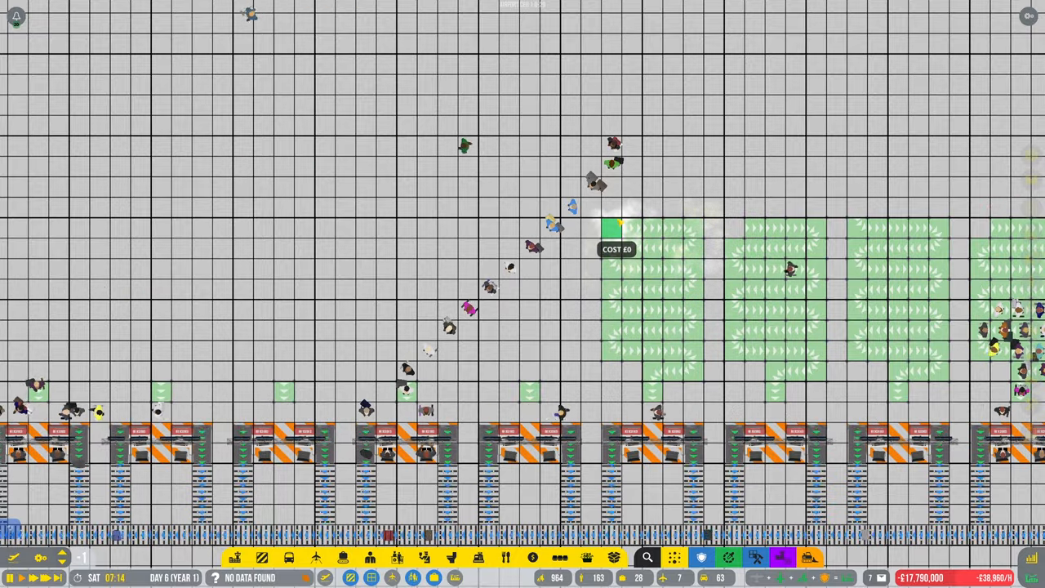
{"action": "left_click", "coordinate": [613, 229]}
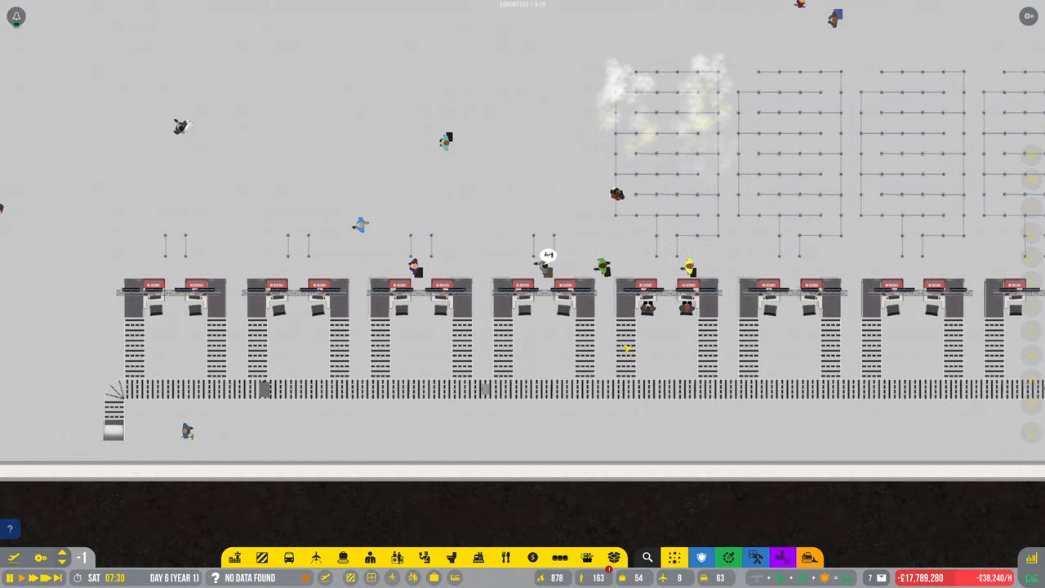
{"action": "left_click", "coordinate": [607, 559]}
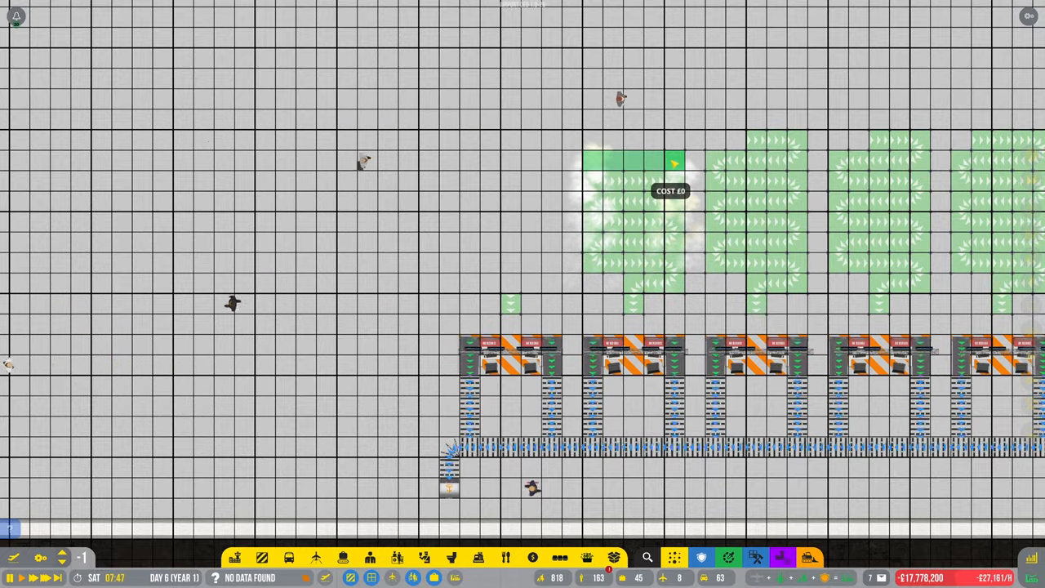
{"action": "left_click", "coordinate": [490, 356]}
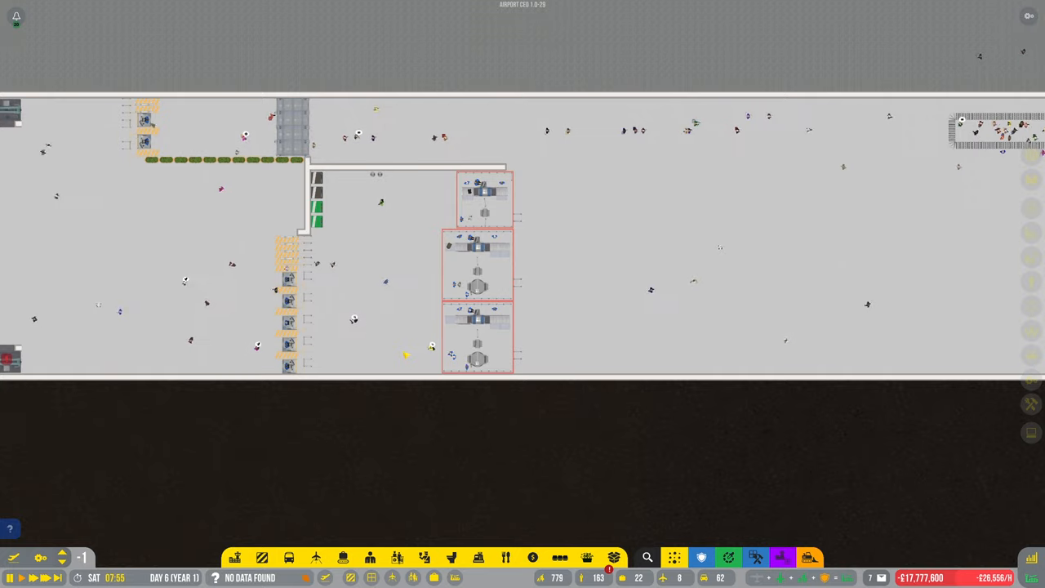
Step: Pan the camera over to the food-court strip with the restaurant, shop and bathrooms
{"action": "scroll", "scroll_direction": "down", "scroll_amount": 3}
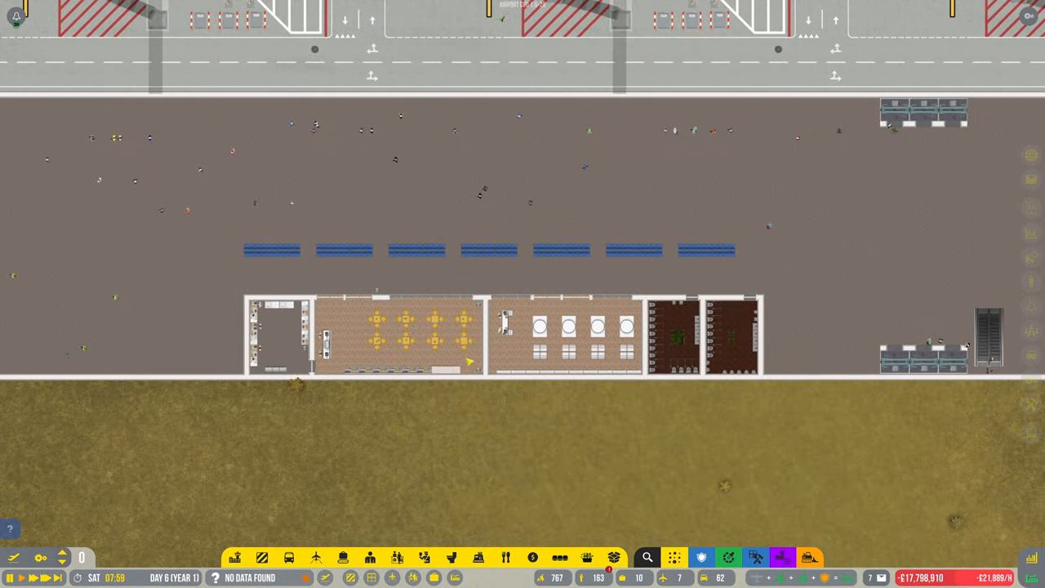
{"action": "left_click", "coordinate": [400, 335]}
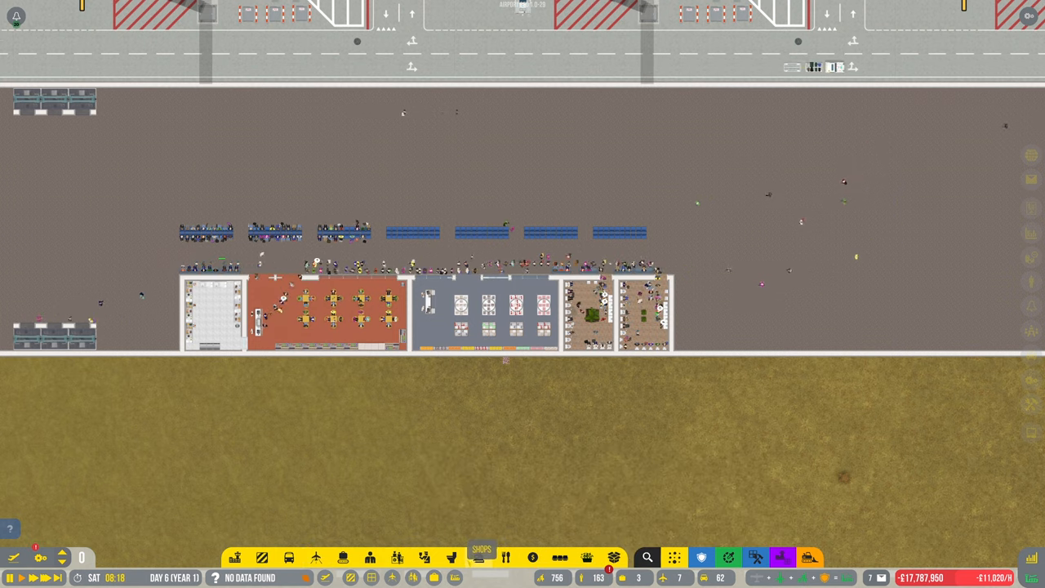
Step: Select the new franchise room and list its options: Cuppa, Hiko Sushi, Hilltop Cafe, Sakura Sushi Bar
{"action": "left_click", "coordinate": [503, 558]}
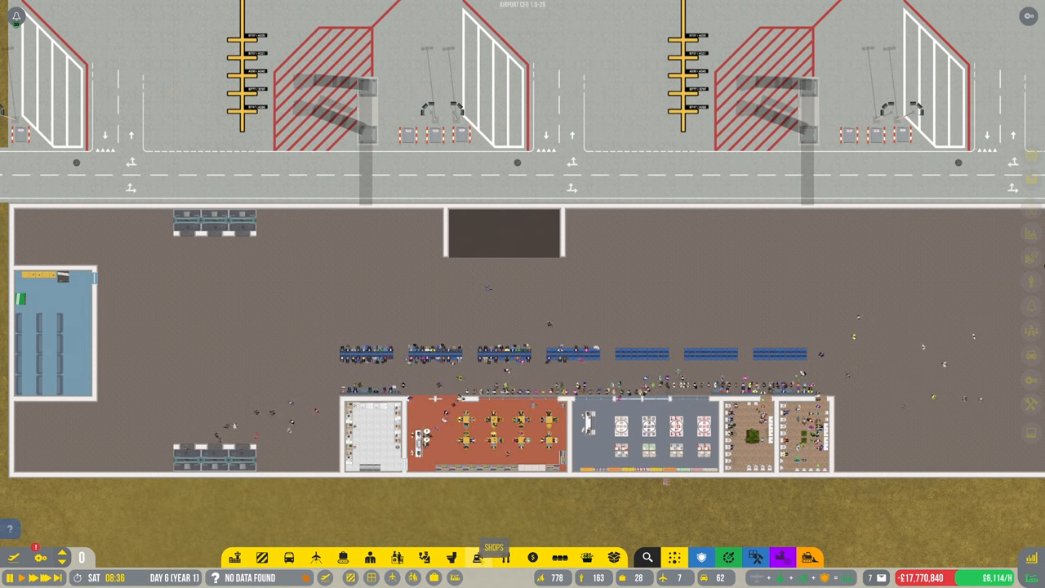
{"action": "left_click", "coordinate": [477, 558]}
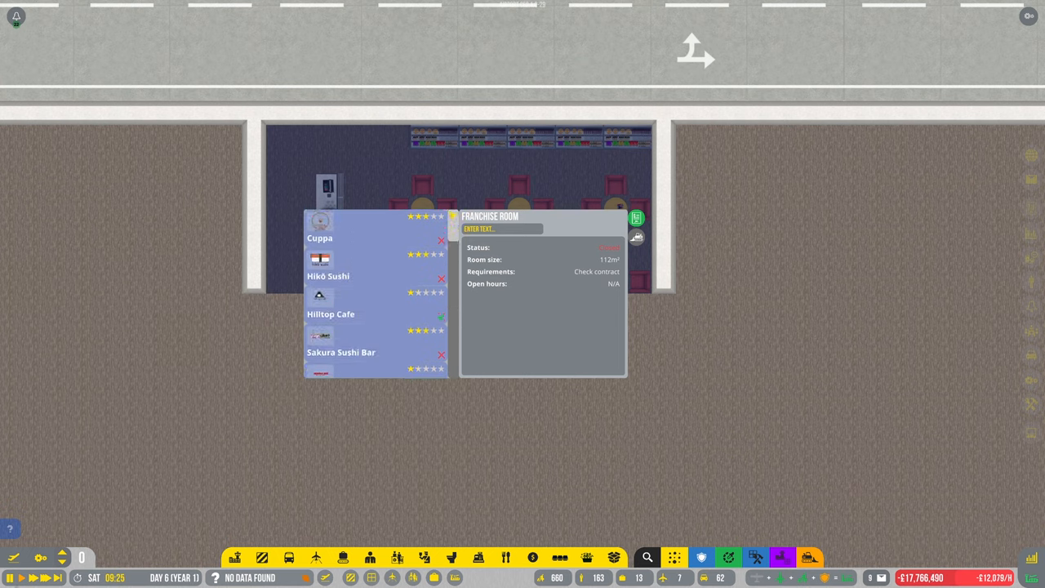
Step: Open the weekly Flight Planner showing flights booked on the large aircraft stands
{"action": "left_click", "coordinate": [596, 271]}
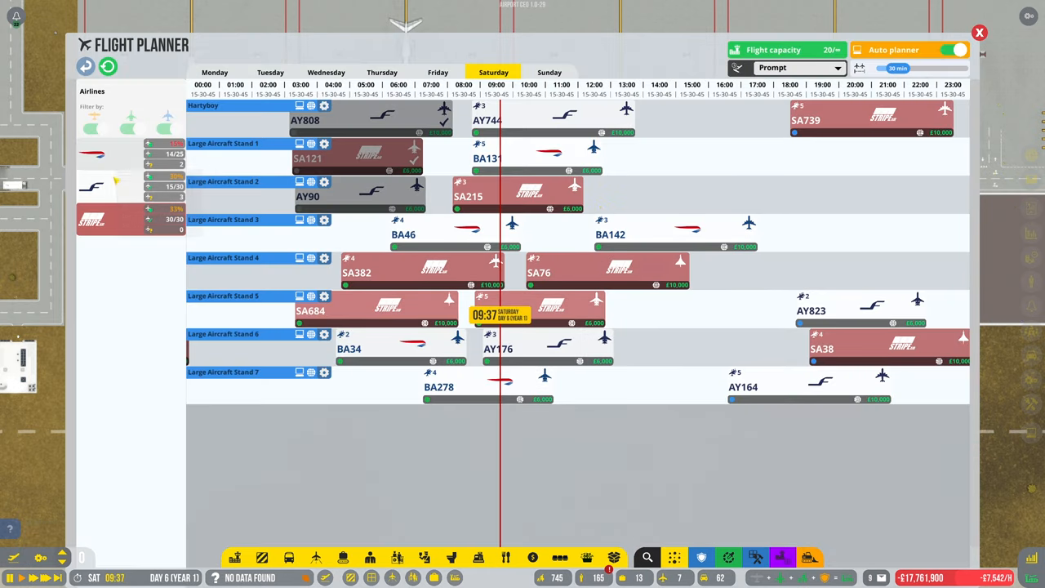
{"action": "mouse_move", "coordinate": [666, 335]}
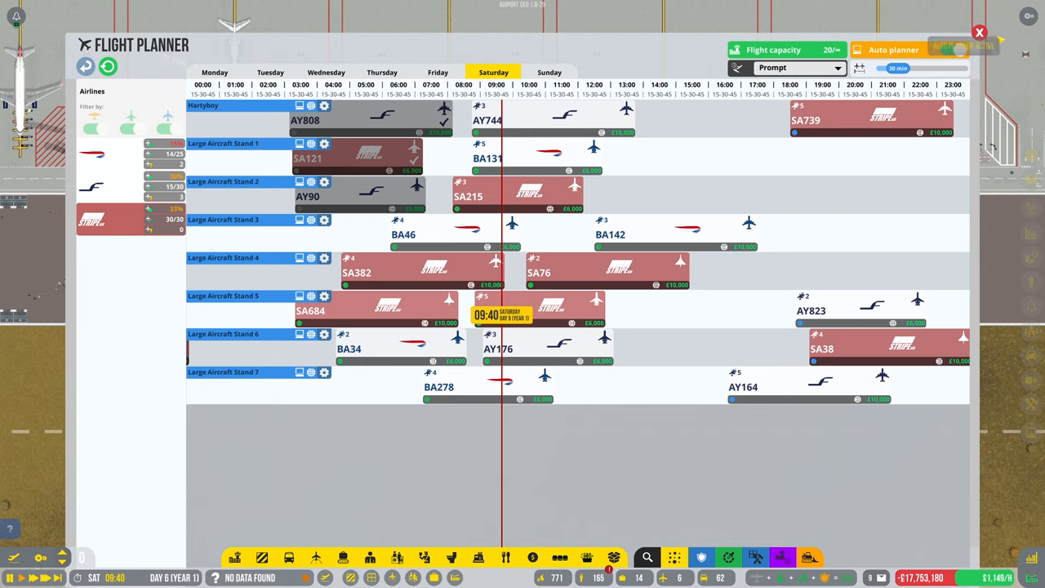
Step: Close the Flight Planner and zoom out over the runways and service building beside the stands
{"action": "left_click", "coordinate": [979, 33]}
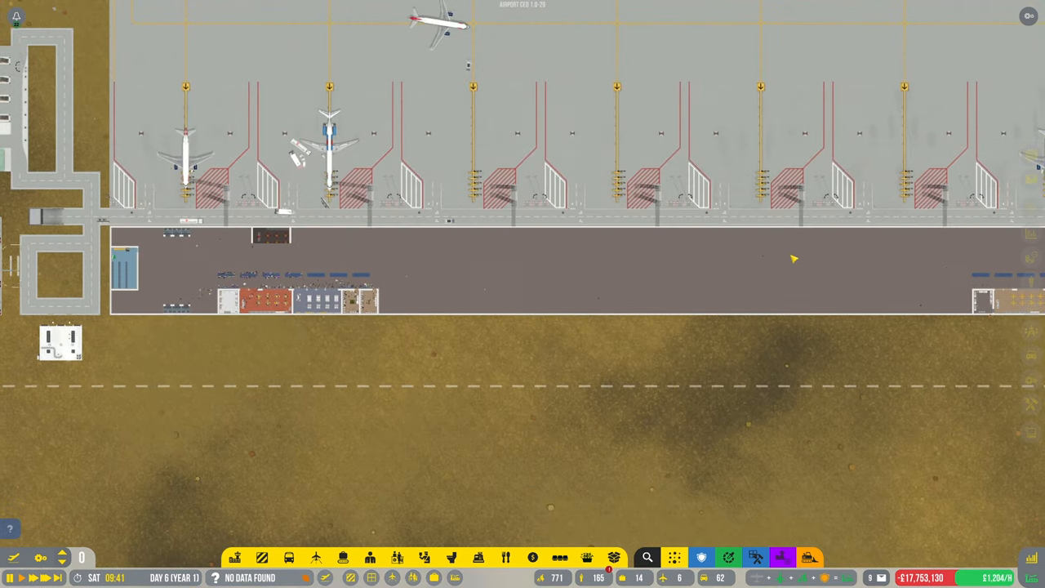
{"action": "scroll", "scroll_direction": "down", "scroll_amount": 3}
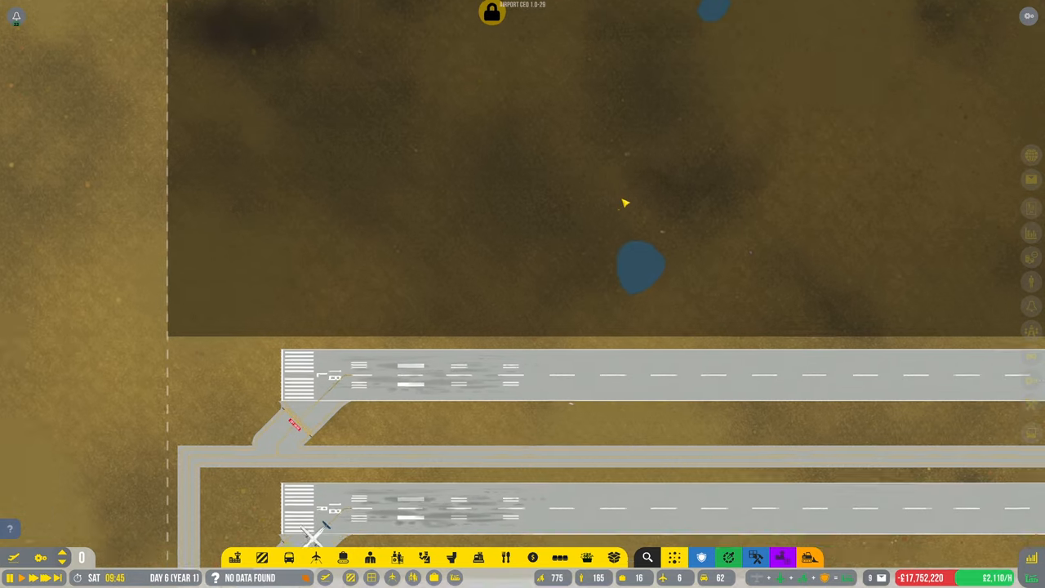
{"action": "scroll", "scroll_direction": "down", "scroll_amount": 3}
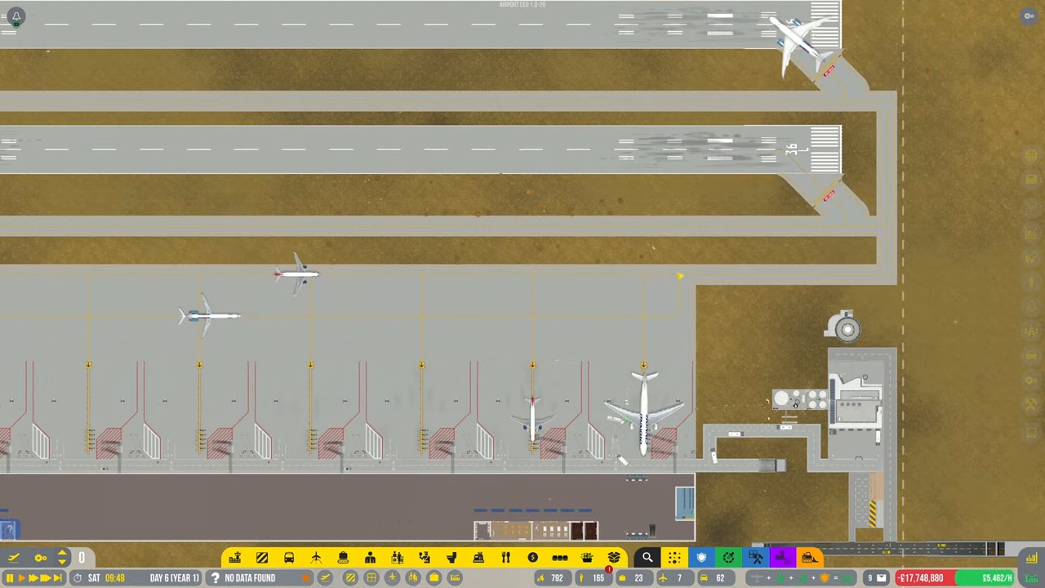
{"action": "scroll", "scroll_direction": "down", "scroll_amount": 3}
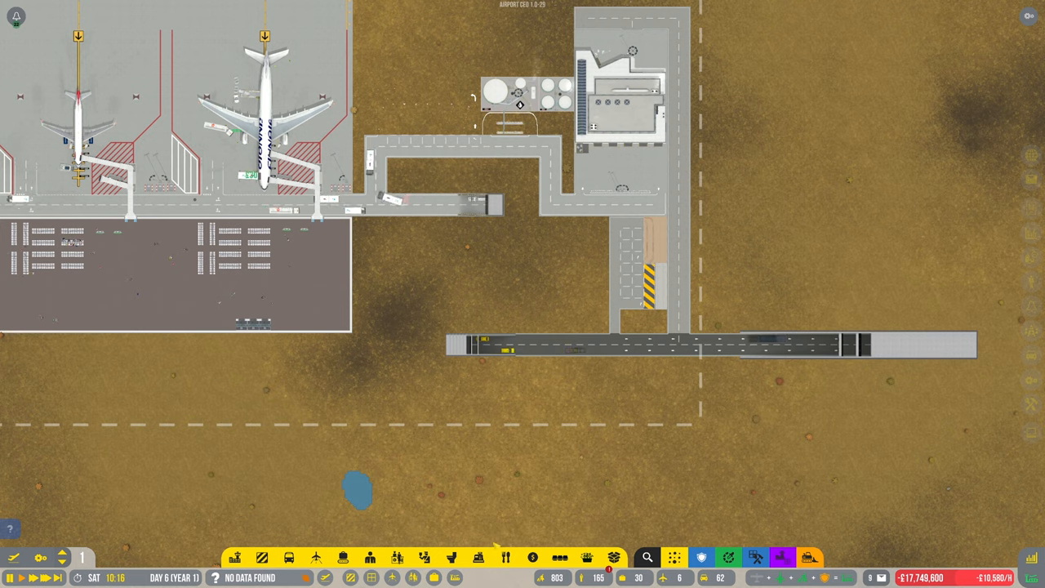
Step: Enter construction mode under Aircraft Infrastructure and view the De-icing Fluid Depot details
{"action": "left_click", "coordinate": [235, 558]}
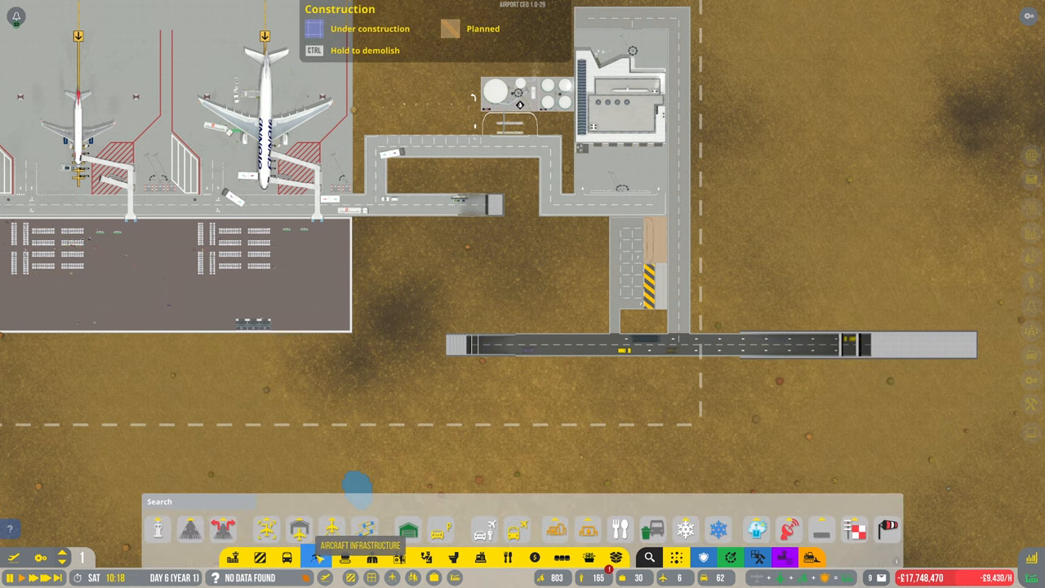
{"action": "left_click", "coordinate": [686, 529]}
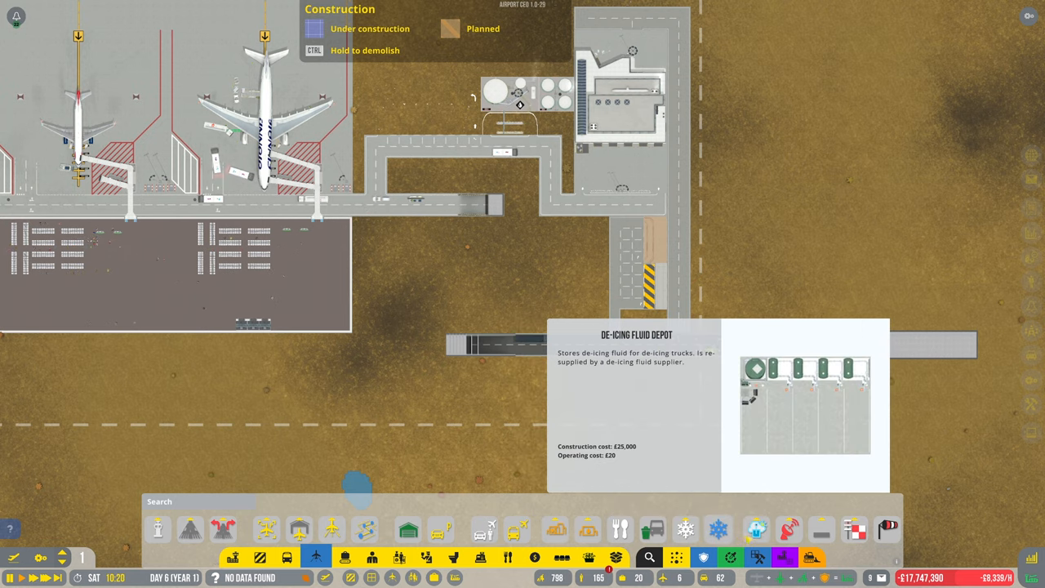
{"action": "left_click", "coordinate": [716, 529]}
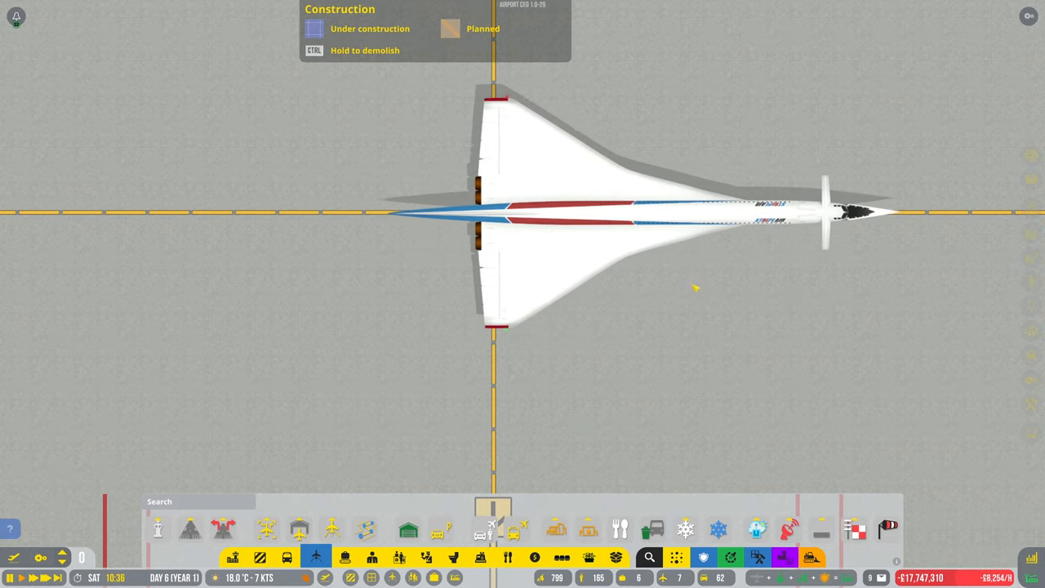
Step: View the Radar Towers details with medium and large variations raising the daily flight limit
{"action": "scroll", "scroll_direction": "down", "scroll_amount": 3}
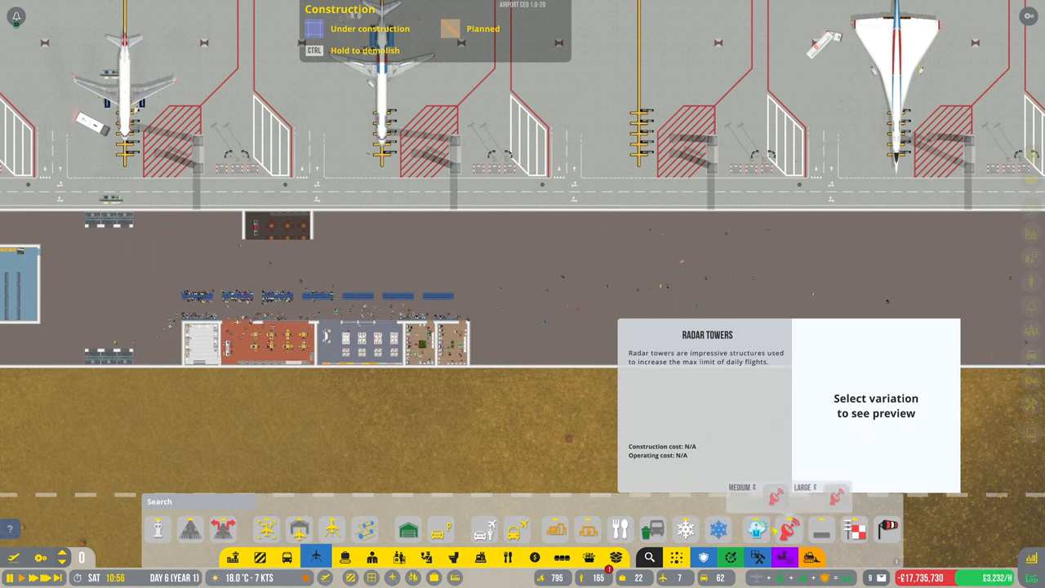
{"action": "left_click", "coordinate": [816, 490]}
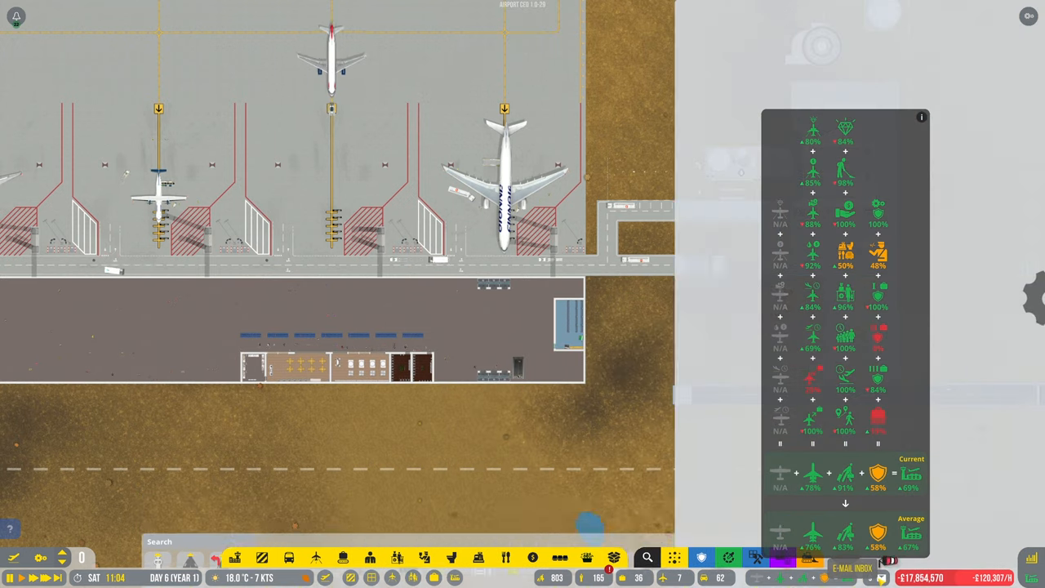
Step: Read the Day 6 economy report and delete the daily report emails, leaving two messages
{"action": "left_click", "coordinate": [852, 568]}
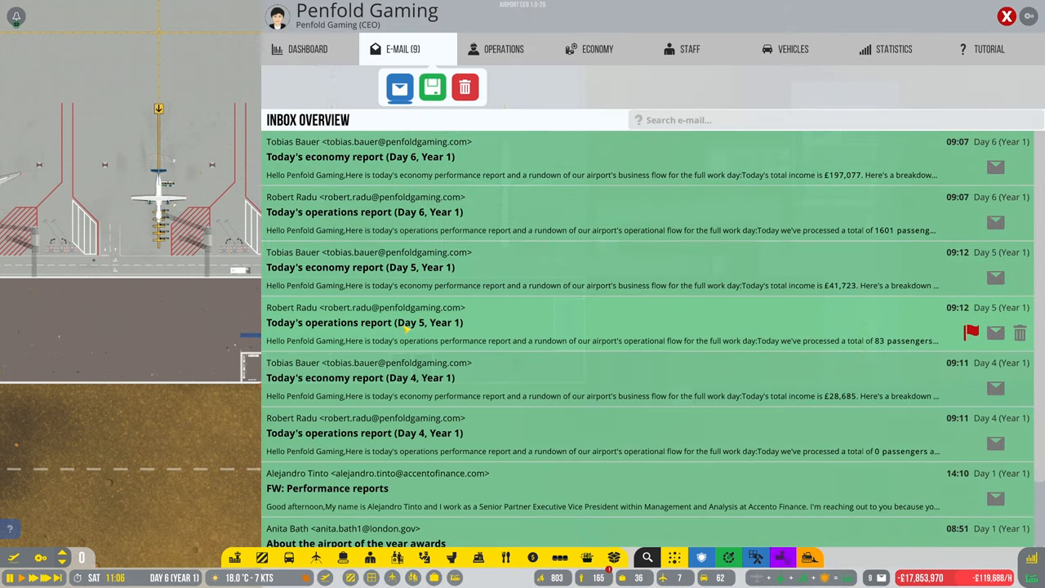
{"action": "mouse_move", "coordinate": [346, 228]}
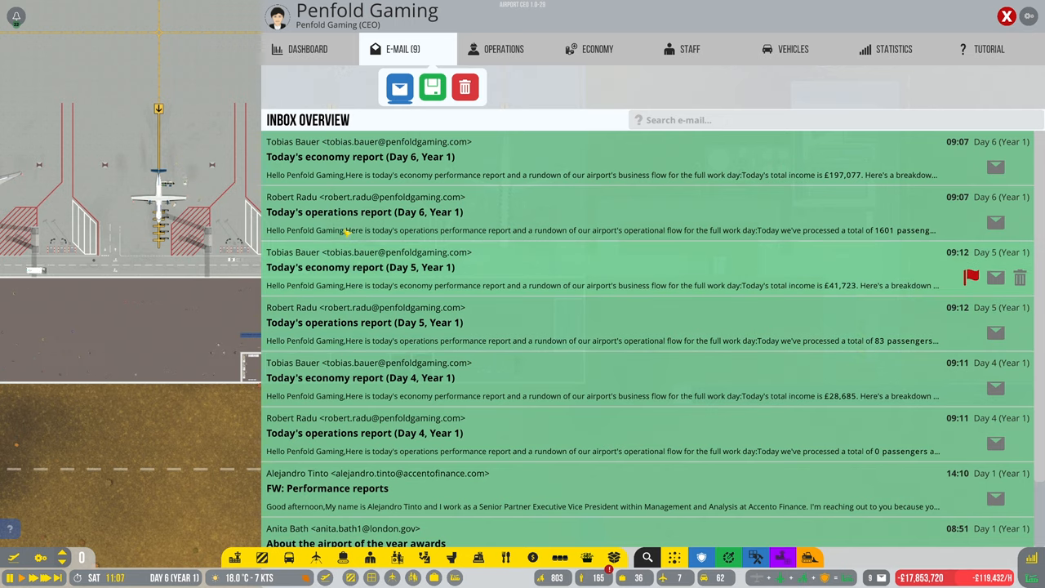
{"action": "left_click", "coordinate": [360, 156]}
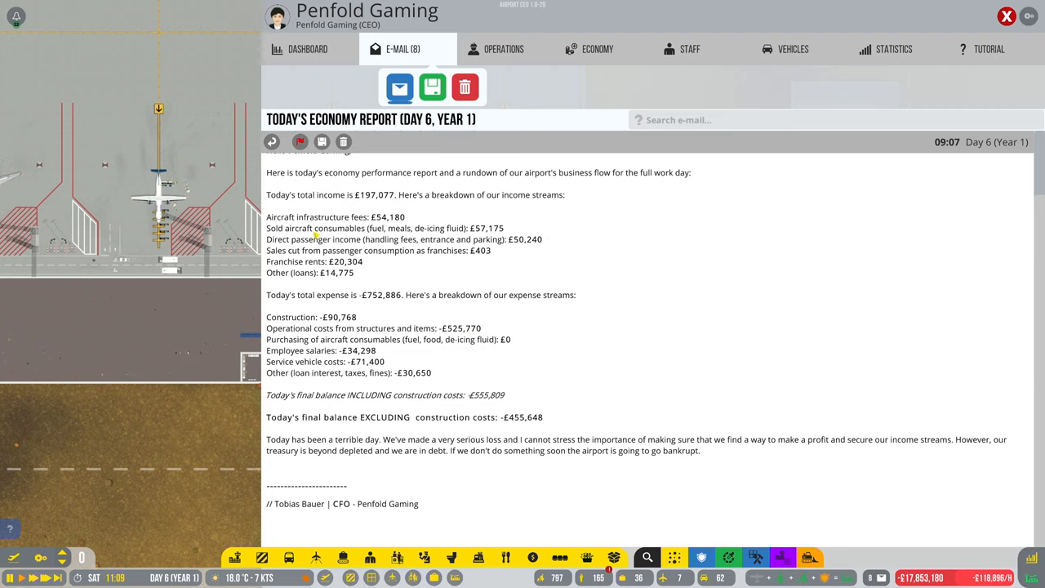
{"action": "mouse_move", "coordinate": [388, 333]}
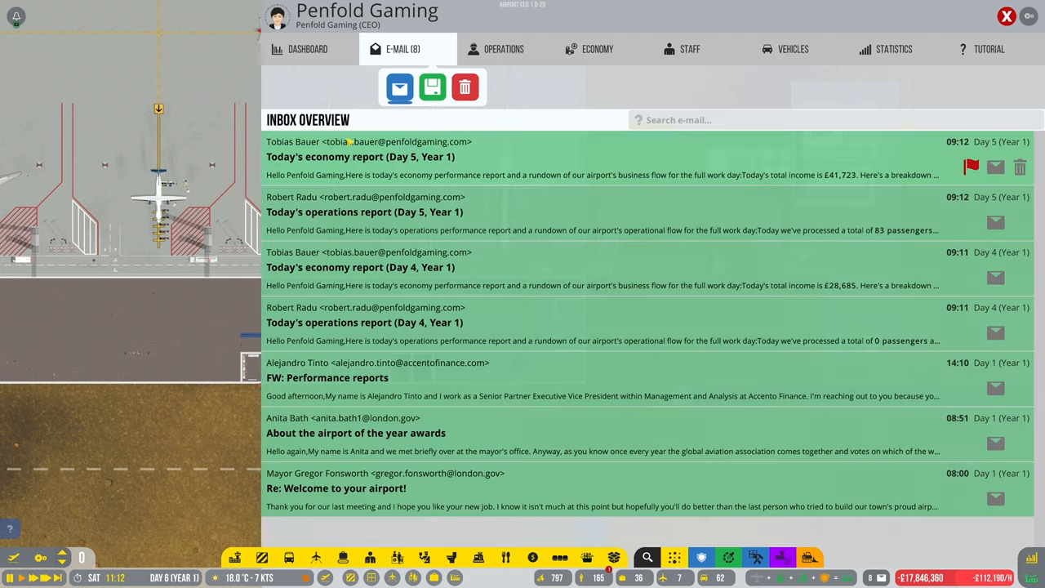
{"action": "left_click", "coordinate": [464, 88]}
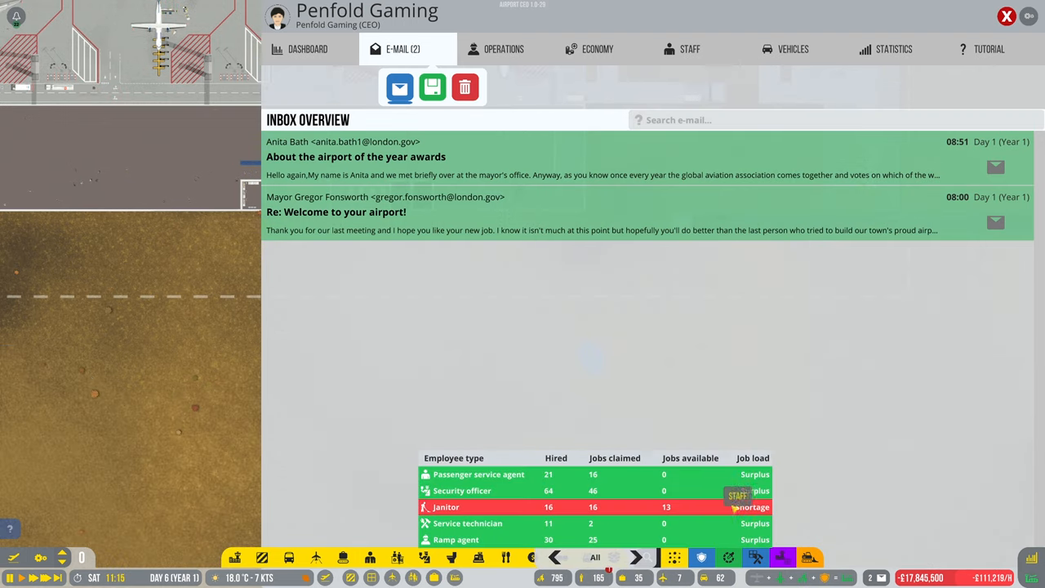
Step: Review the staff roster, then bring up the airport operations overview
{"action": "left_click", "coordinate": [689, 49]}
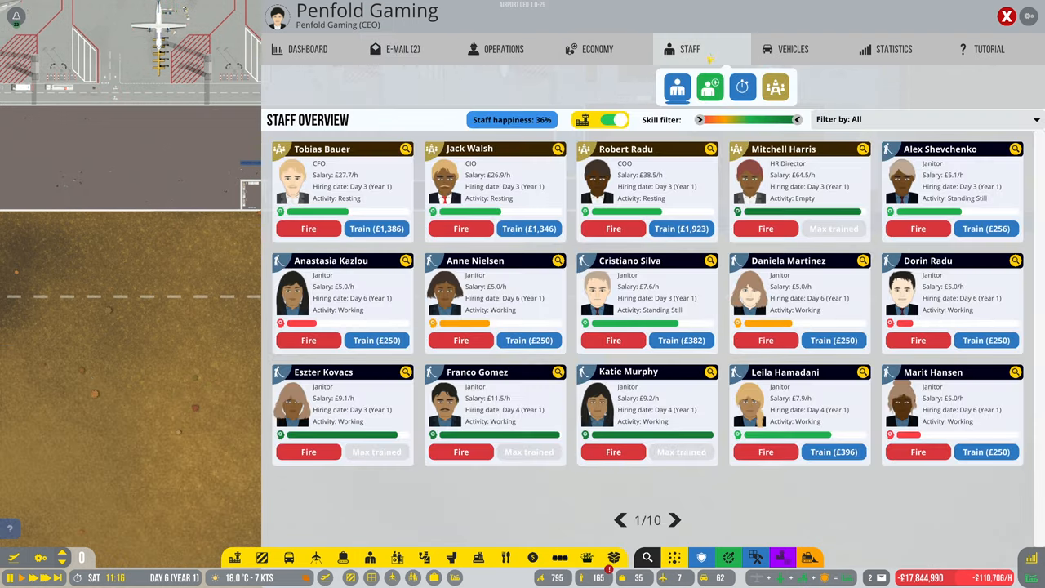
{"action": "mouse_move", "coordinate": [308, 49]}
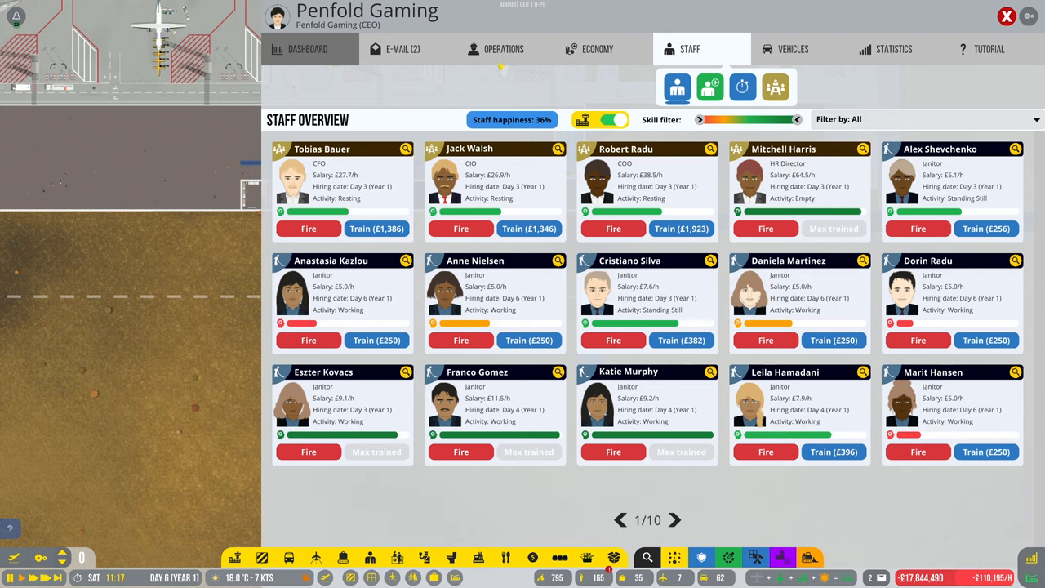
{"action": "left_click", "coordinate": [502, 49]}
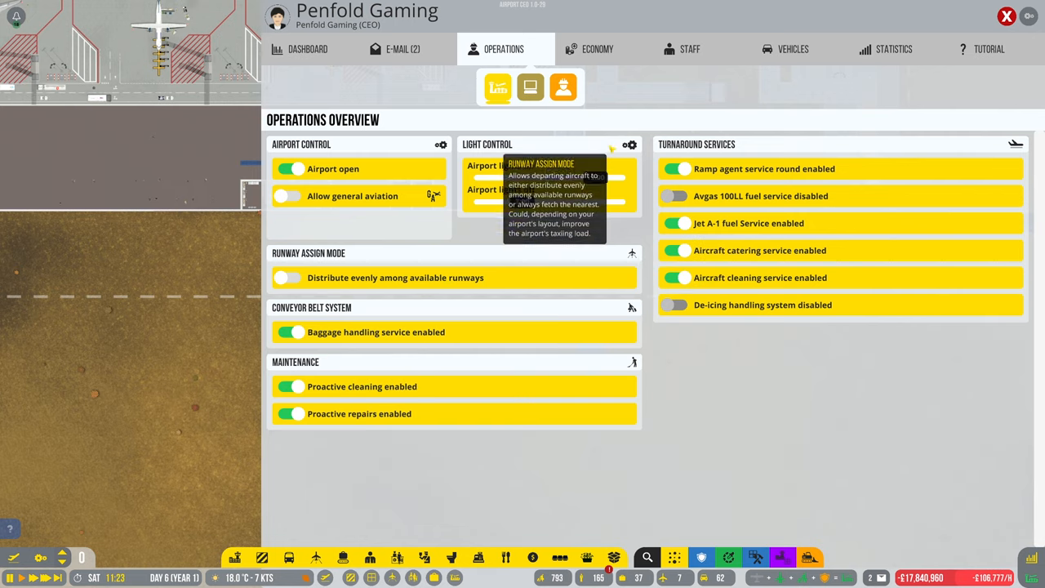
Step: View the R&D projects page showing all project groups completed and no administrators available
{"action": "left_click", "coordinate": [528, 88]}
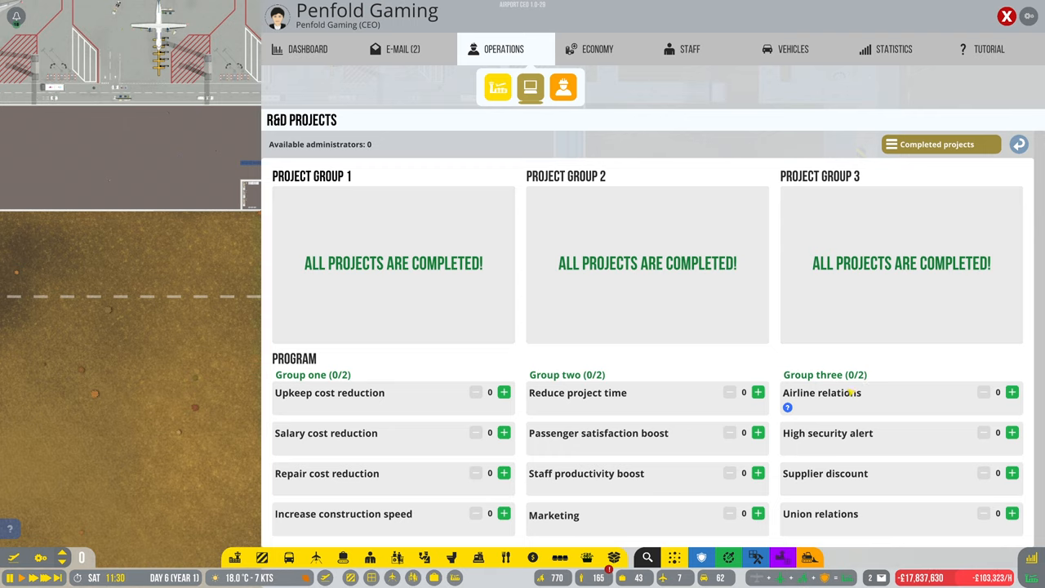
{"action": "mouse_move", "coordinate": [787, 407]}
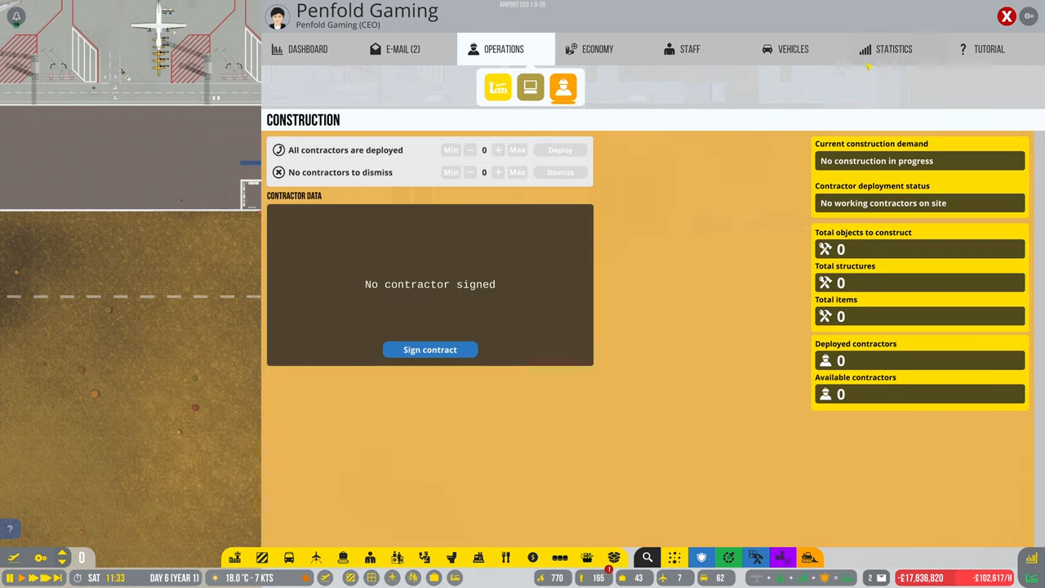
Step: Filter applicants to Administrator, hire four, and confirm them on the staff roster
{"action": "left_click", "coordinate": [689, 49]}
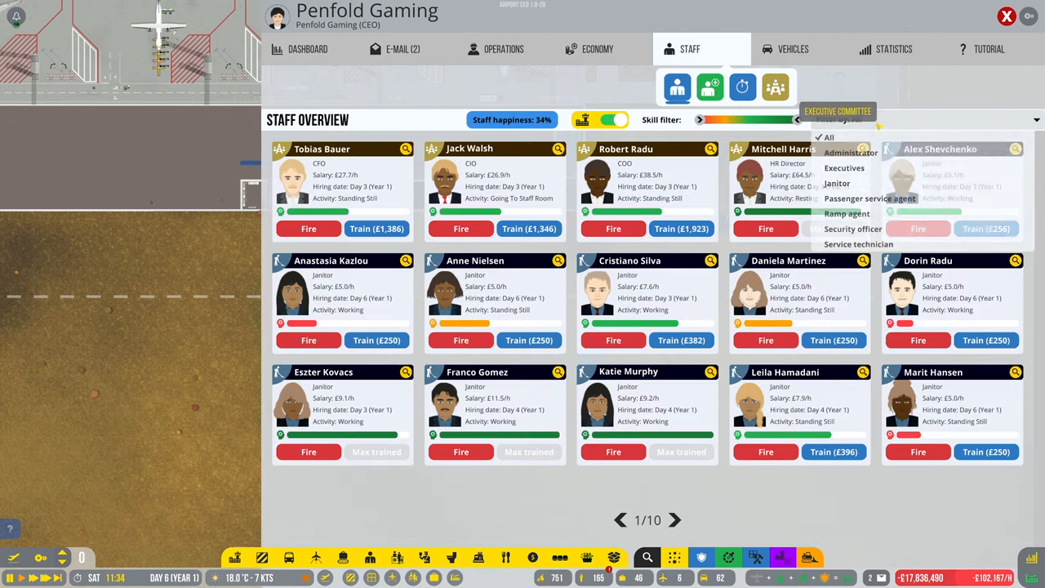
{"action": "left_click", "coordinate": [836, 183]}
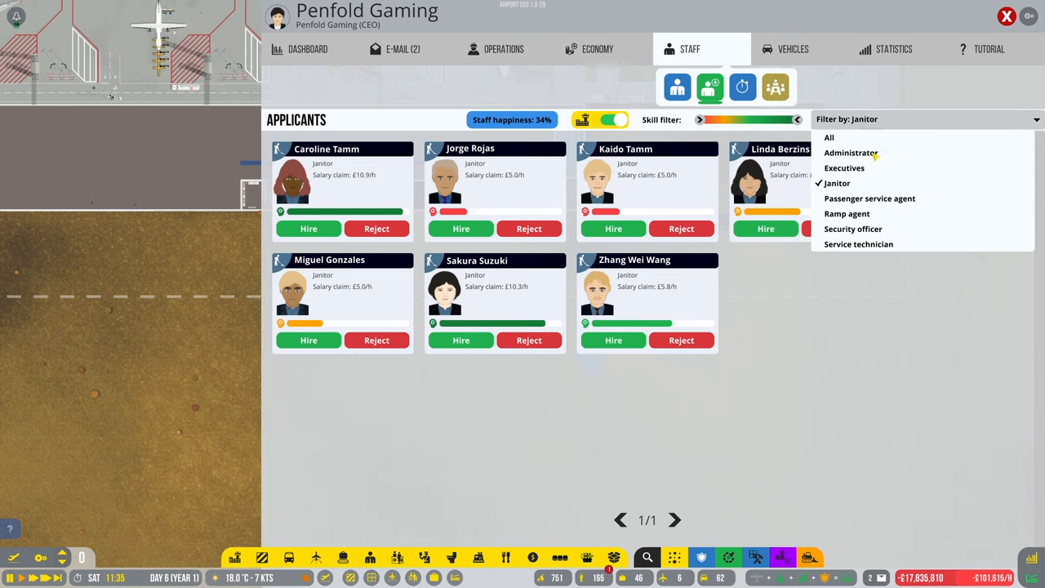
{"action": "left_click", "coordinate": [850, 154]}
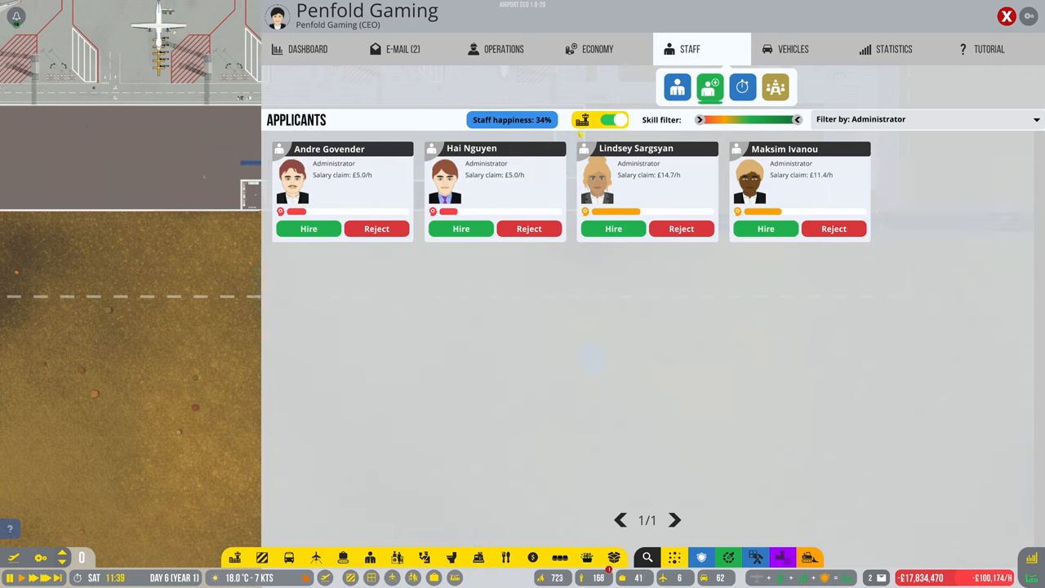
{"action": "left_click", "coordinate": [676, 87]}
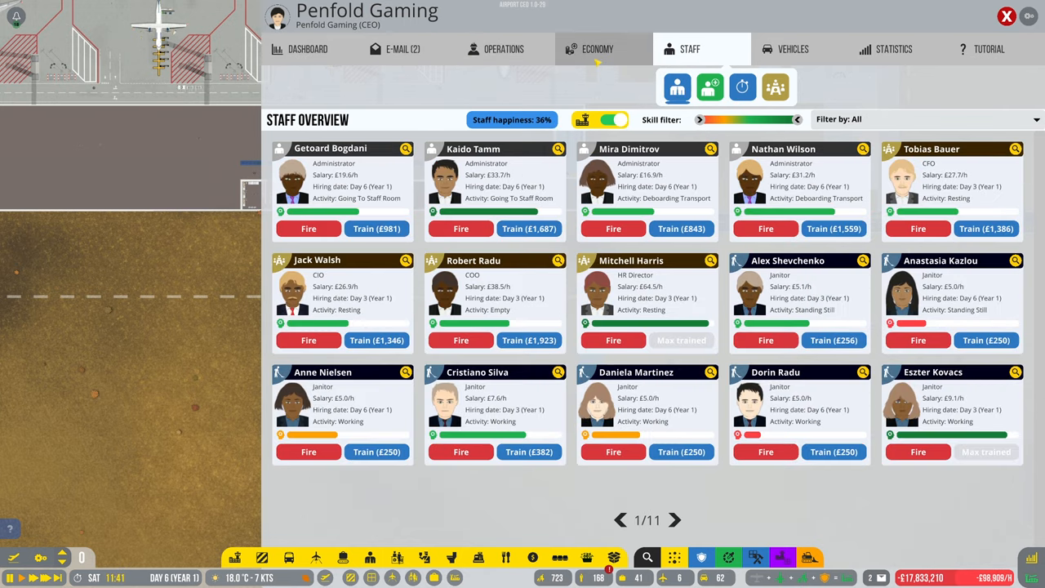
Step: Assign two administrators to Airline relations and one to Marketing in R&D Projects
{"action": "left_click", "coordinate": [503, 49]}
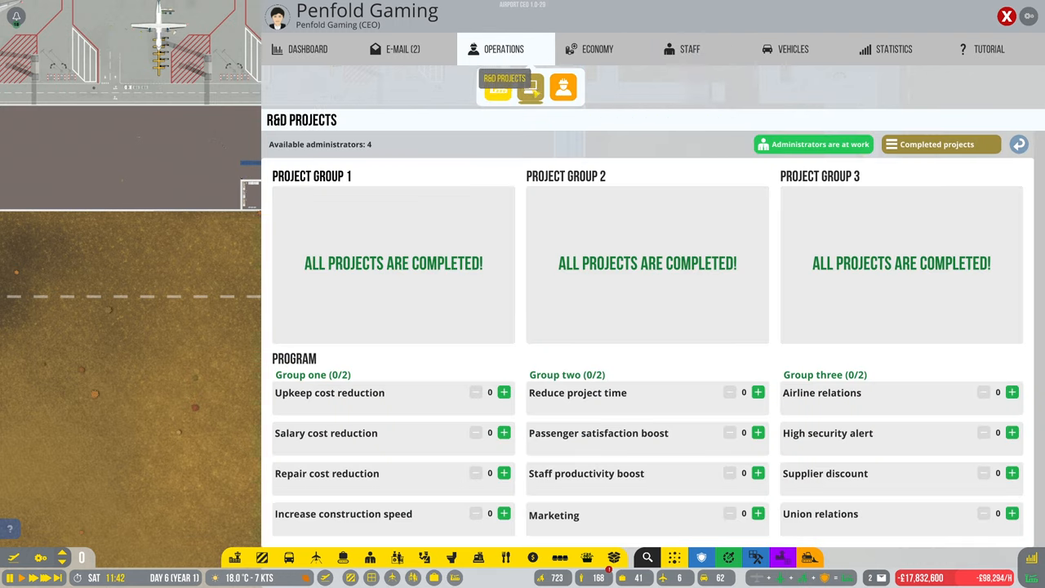
{"action": "left_click", "coordinate": [1012, 392]}
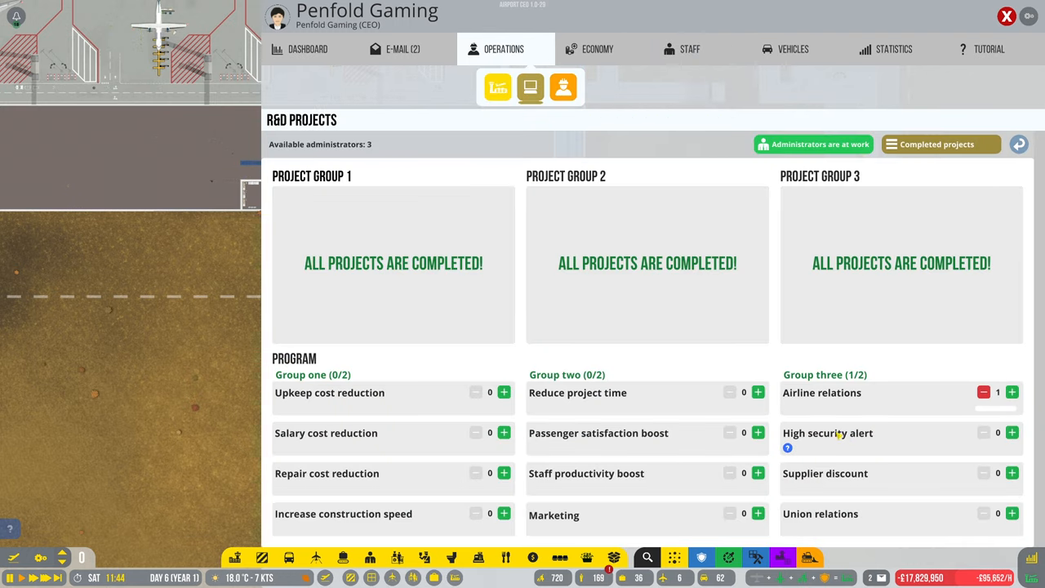
{"action": "mouse_move", "coordinate": [787, 448]}
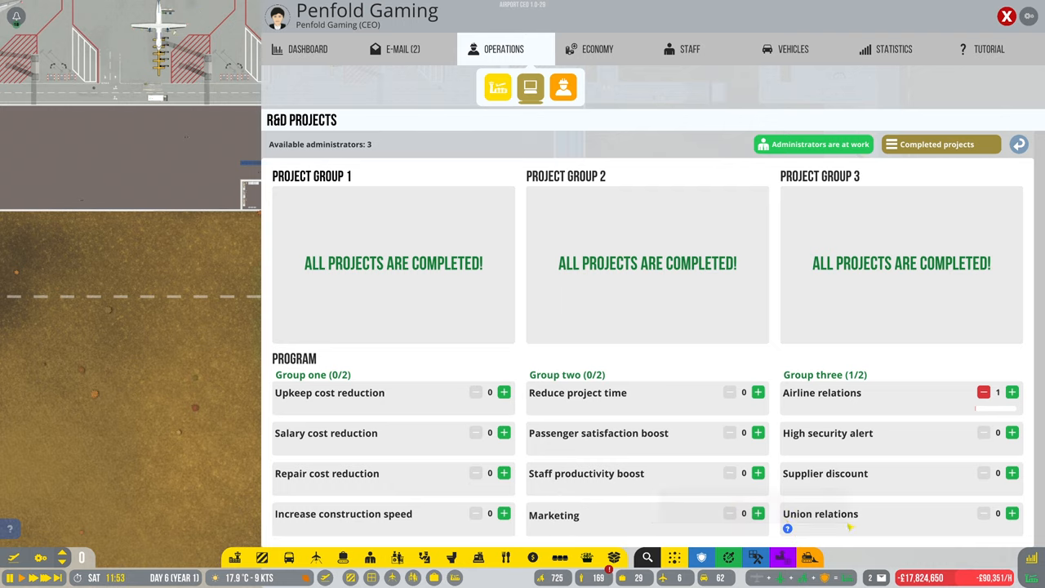
{"action": "mouse_move", "coordinate": [535, 529]}
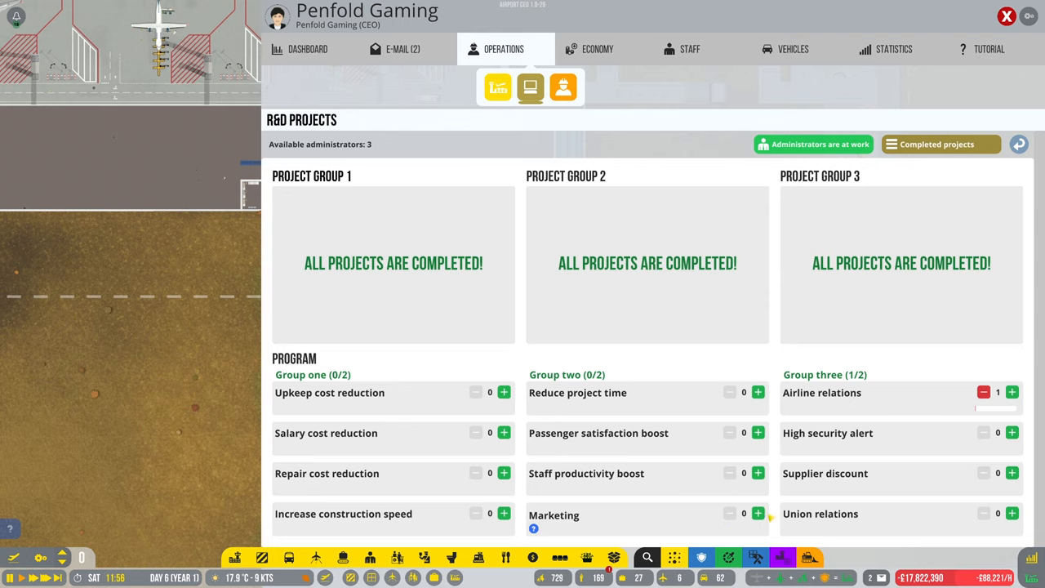
{"action": "left_click", "coordinate": [757, 513]}
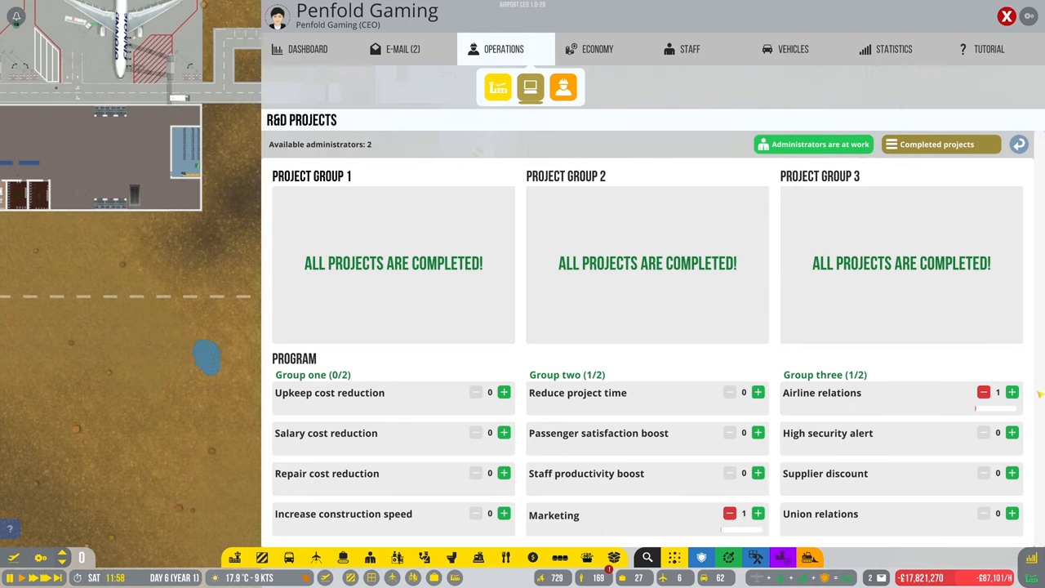
{"action": "left_click", "coordinate": [1012, 392]}
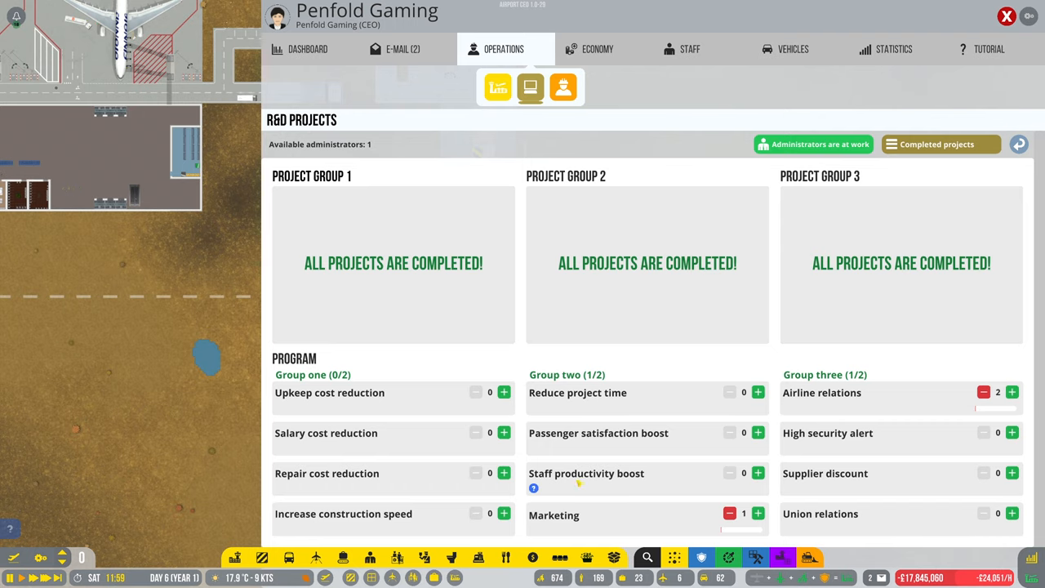